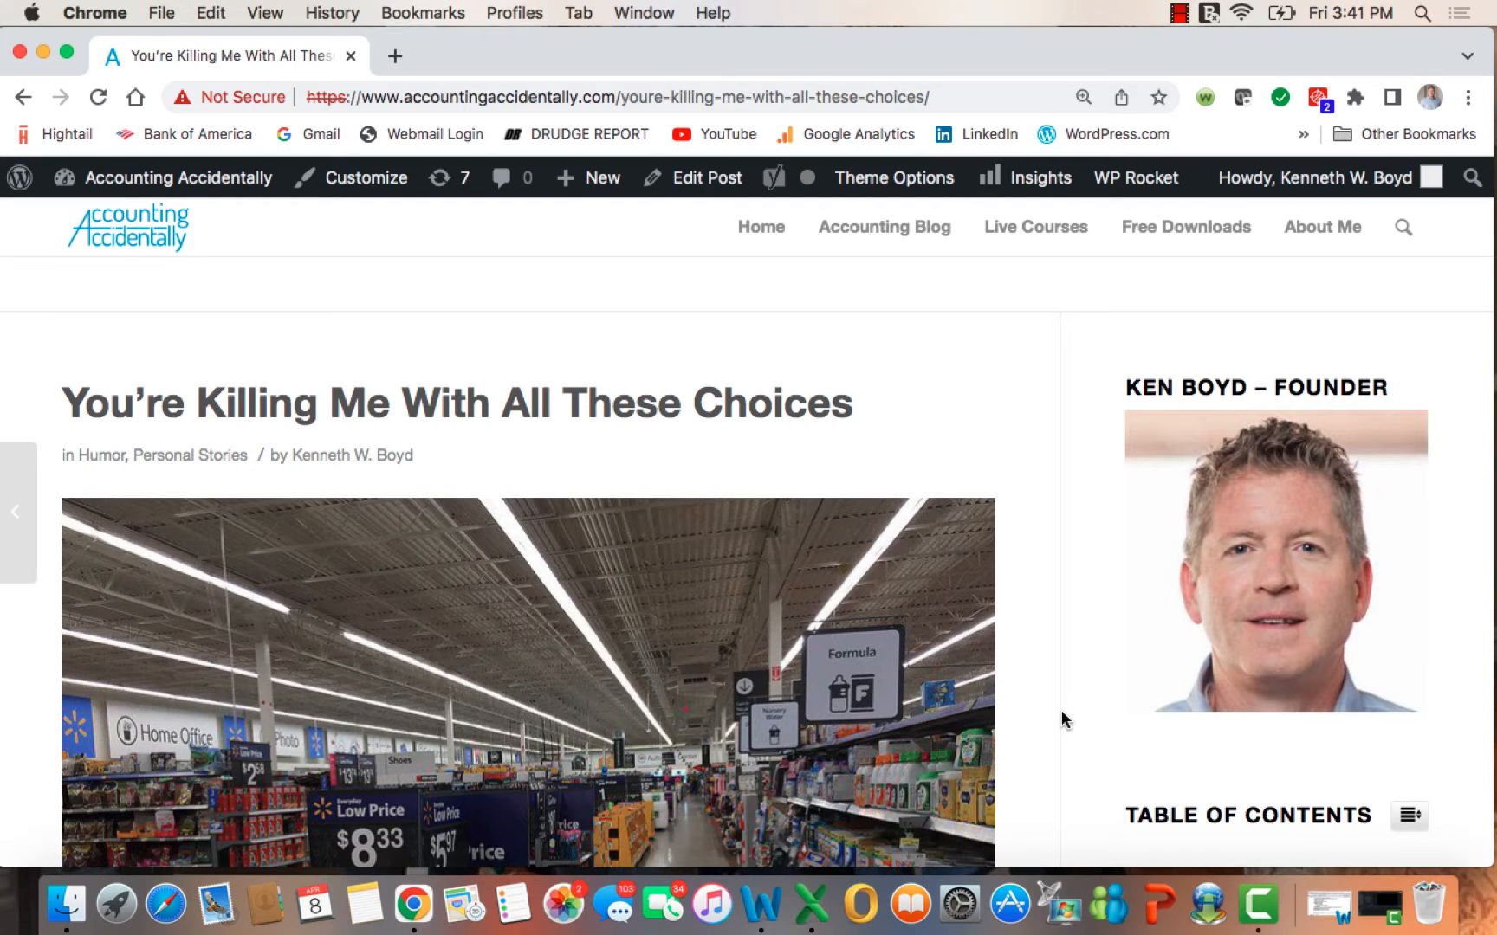
Step: Read the deodorant anecdote, scrolling down to 'Lots of choices isn't a great thing'
{"action": "scroll", "scroll_direction": "down", "scroll_amount": 3}
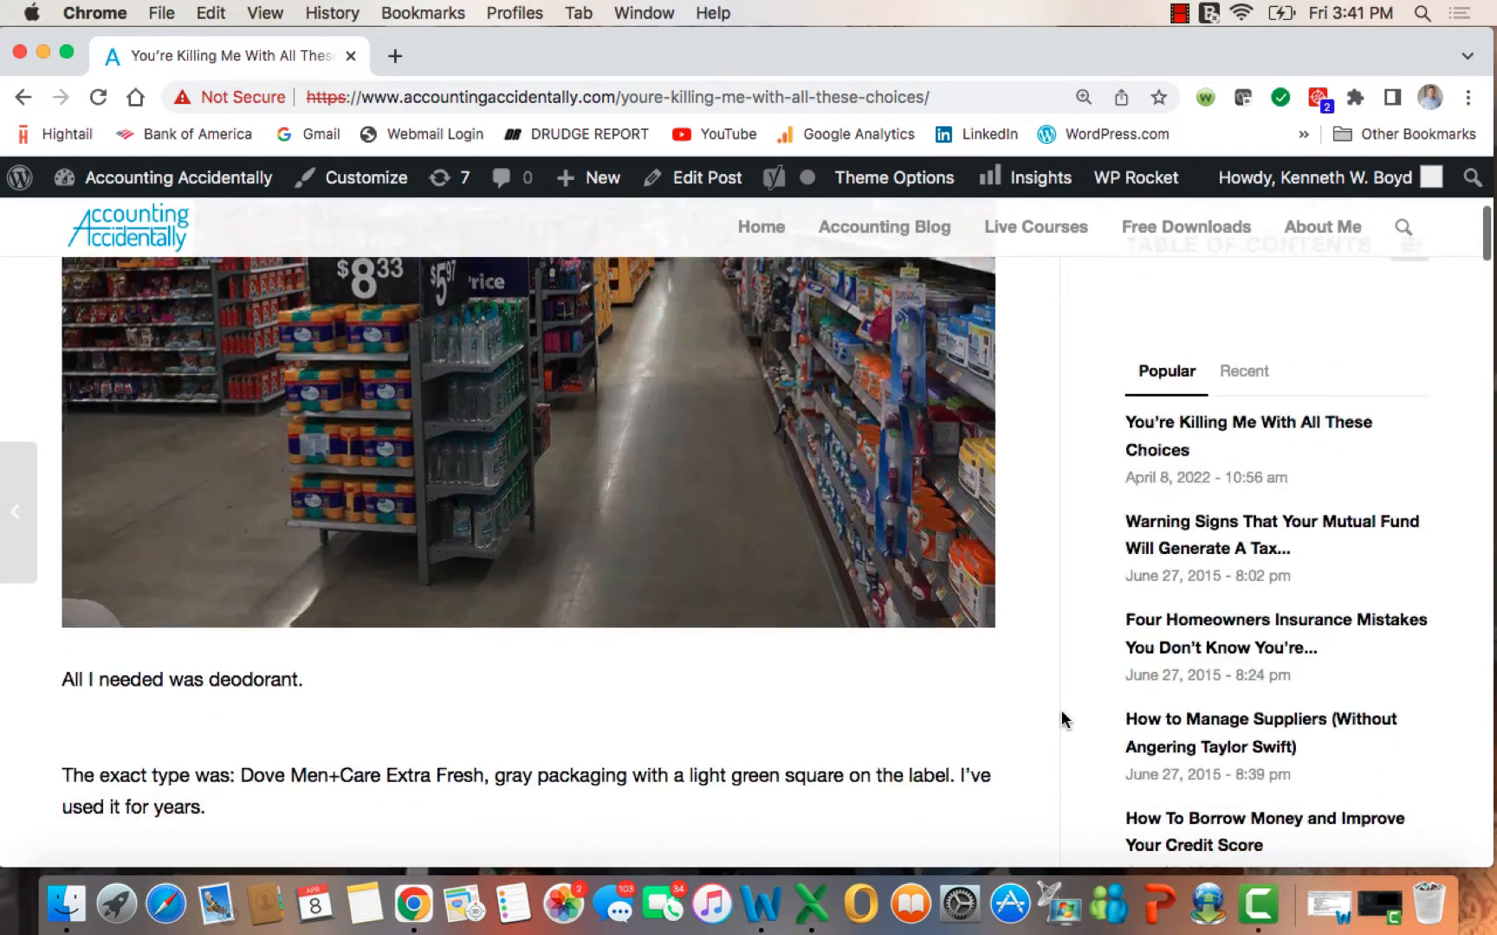
{"action": "scroll", "scroll_direction": "down", "scroll_amount": 3}
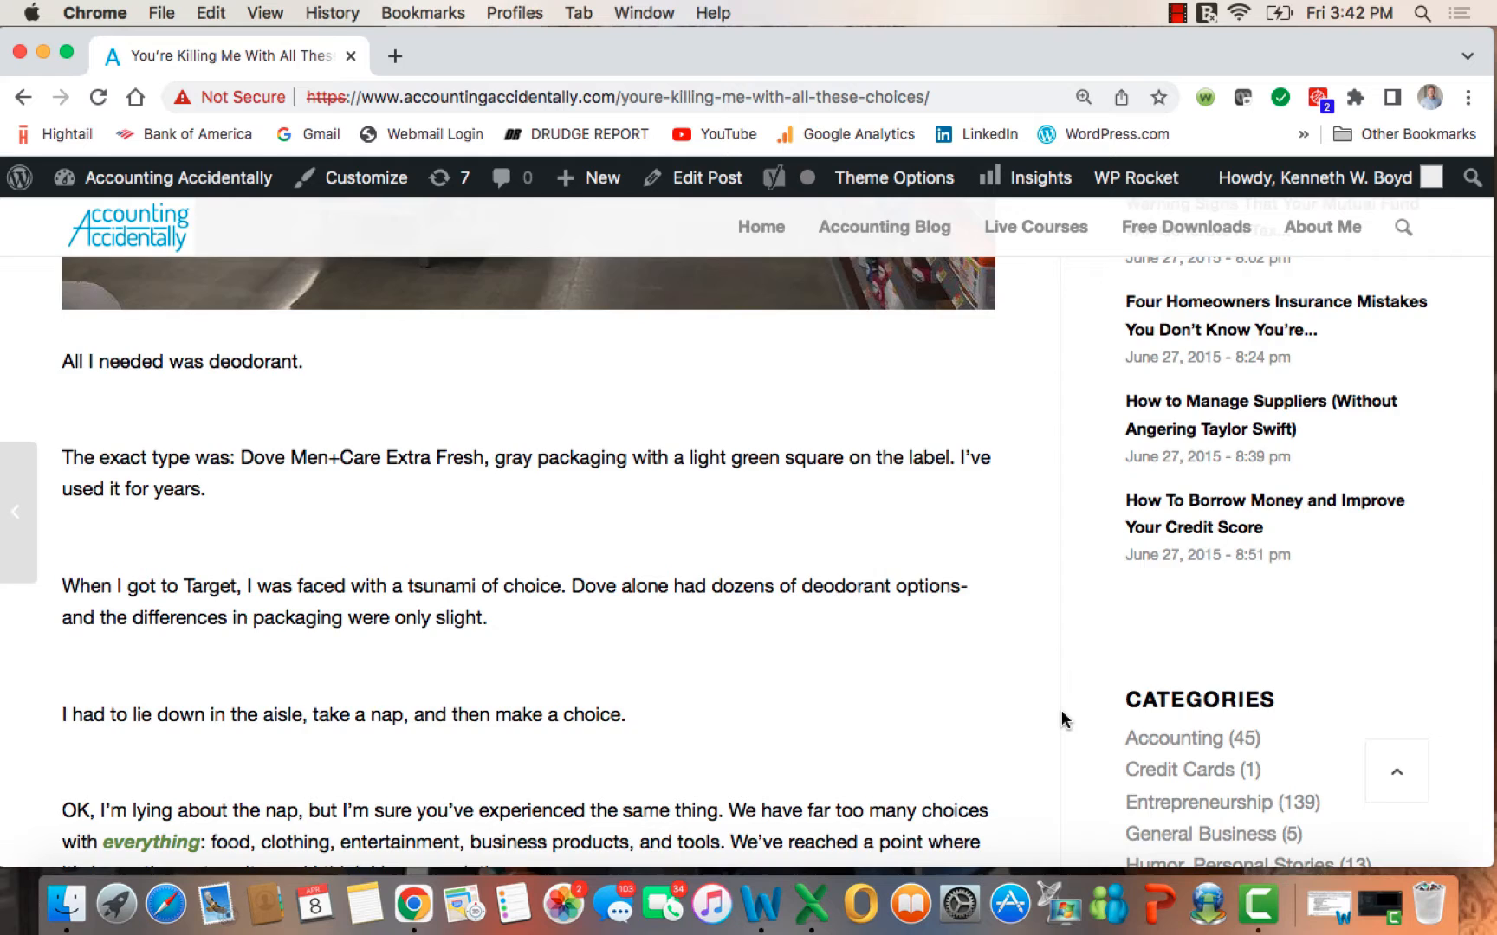
{"action": "scroll", "scroll_direction": "down", "scroll_amount": 3}
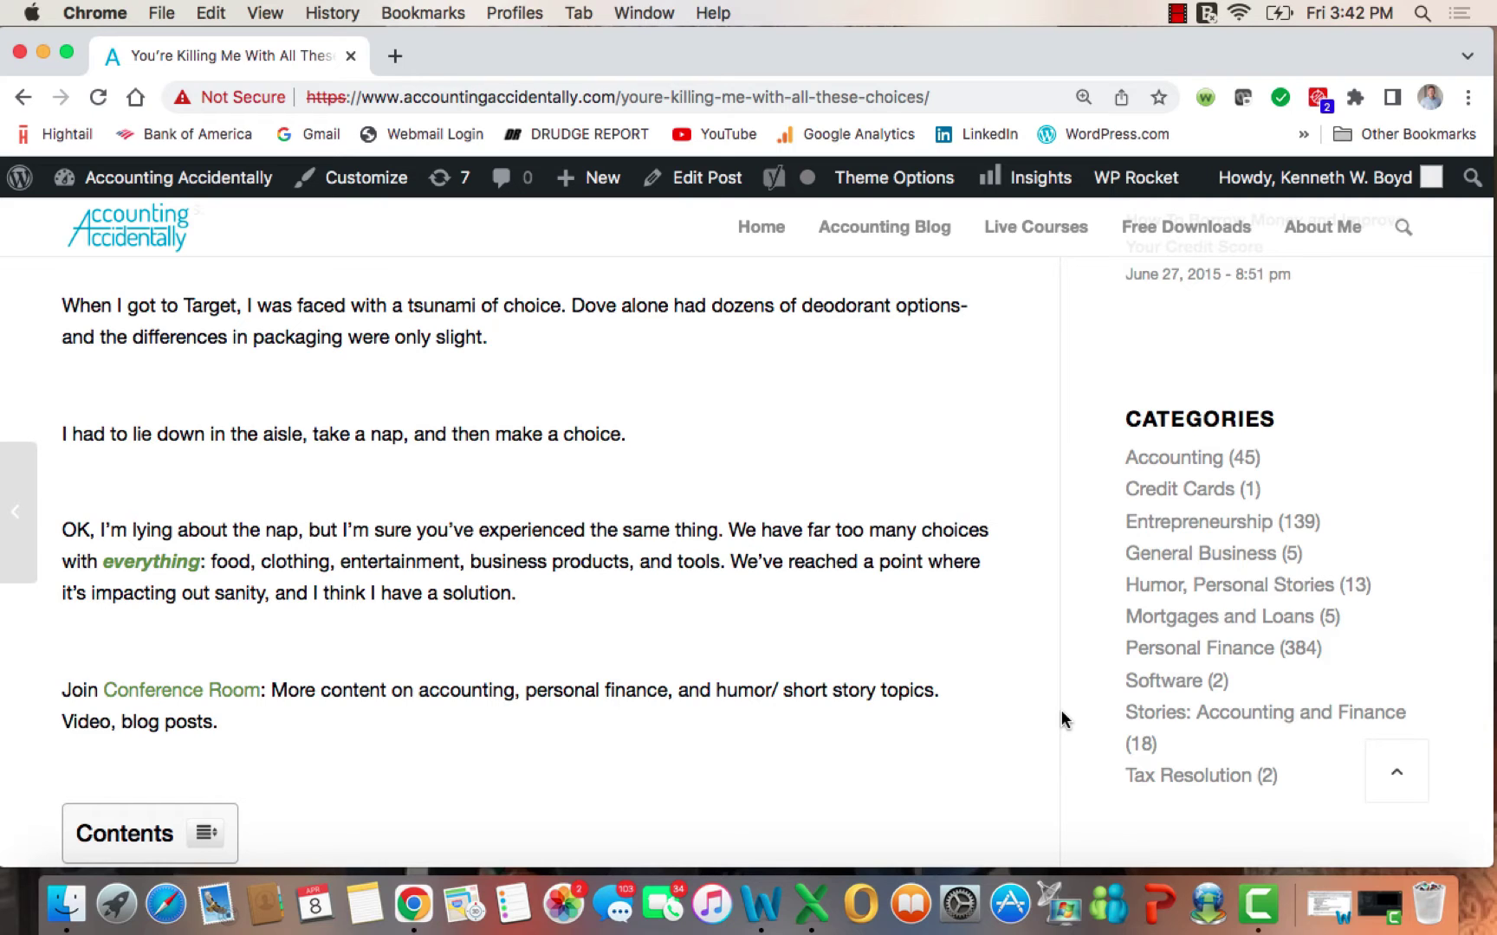
{"action": "scroll", "scroll_direction": "down", "scroll_amount": 3}
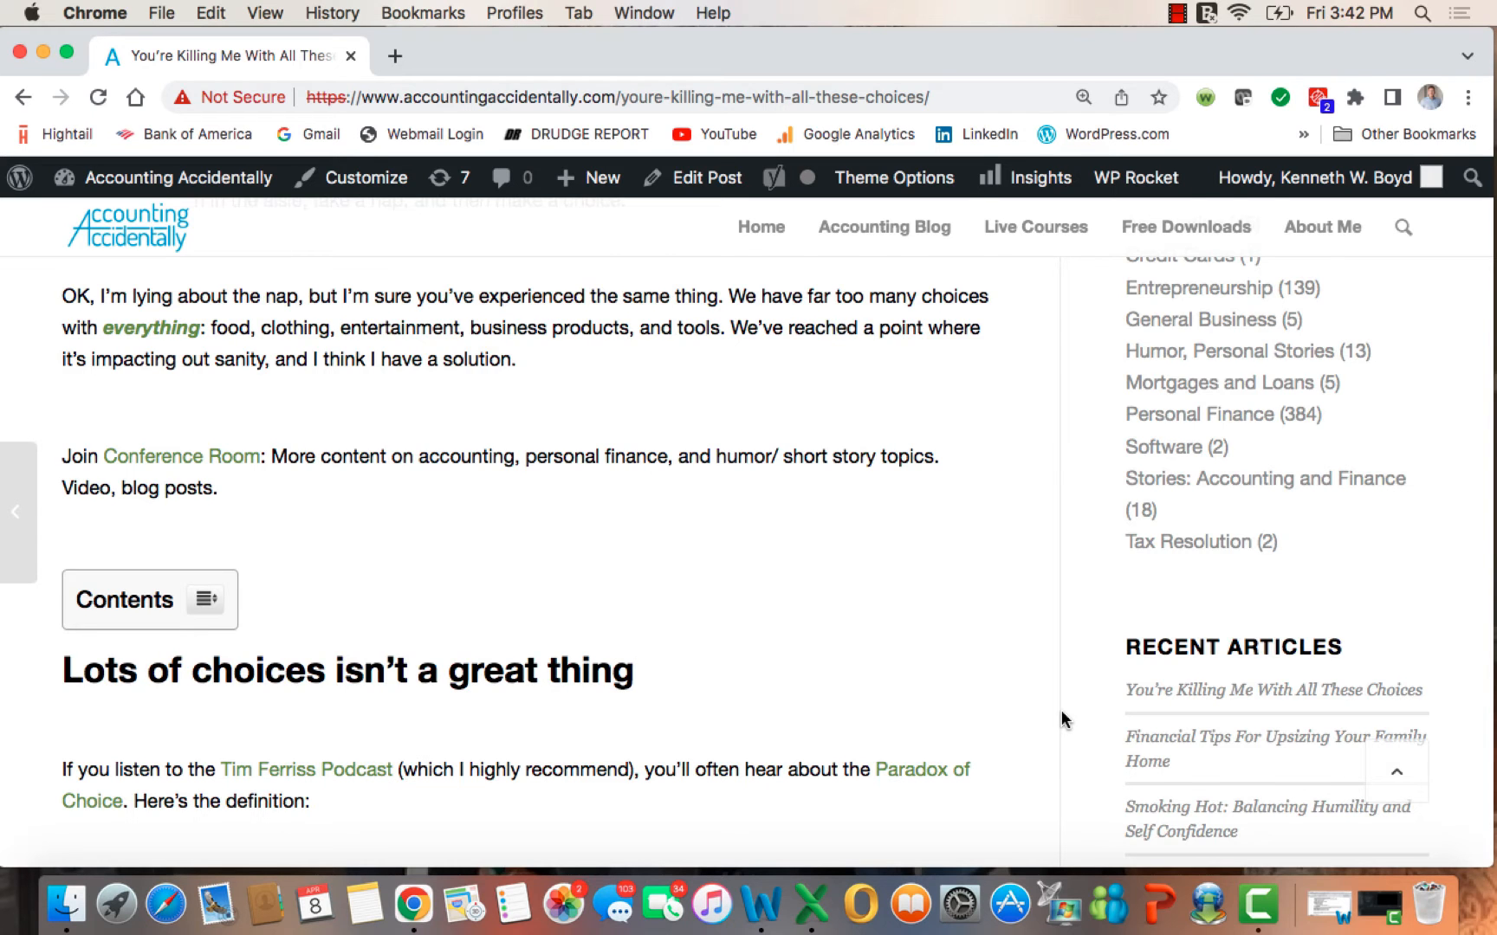
Step: Read the paradox of choice quotes, scrolling to 'Complexity is harming investors'
{"action": "scroll", "scroll_direction": "down", "scroll_amount": 3}
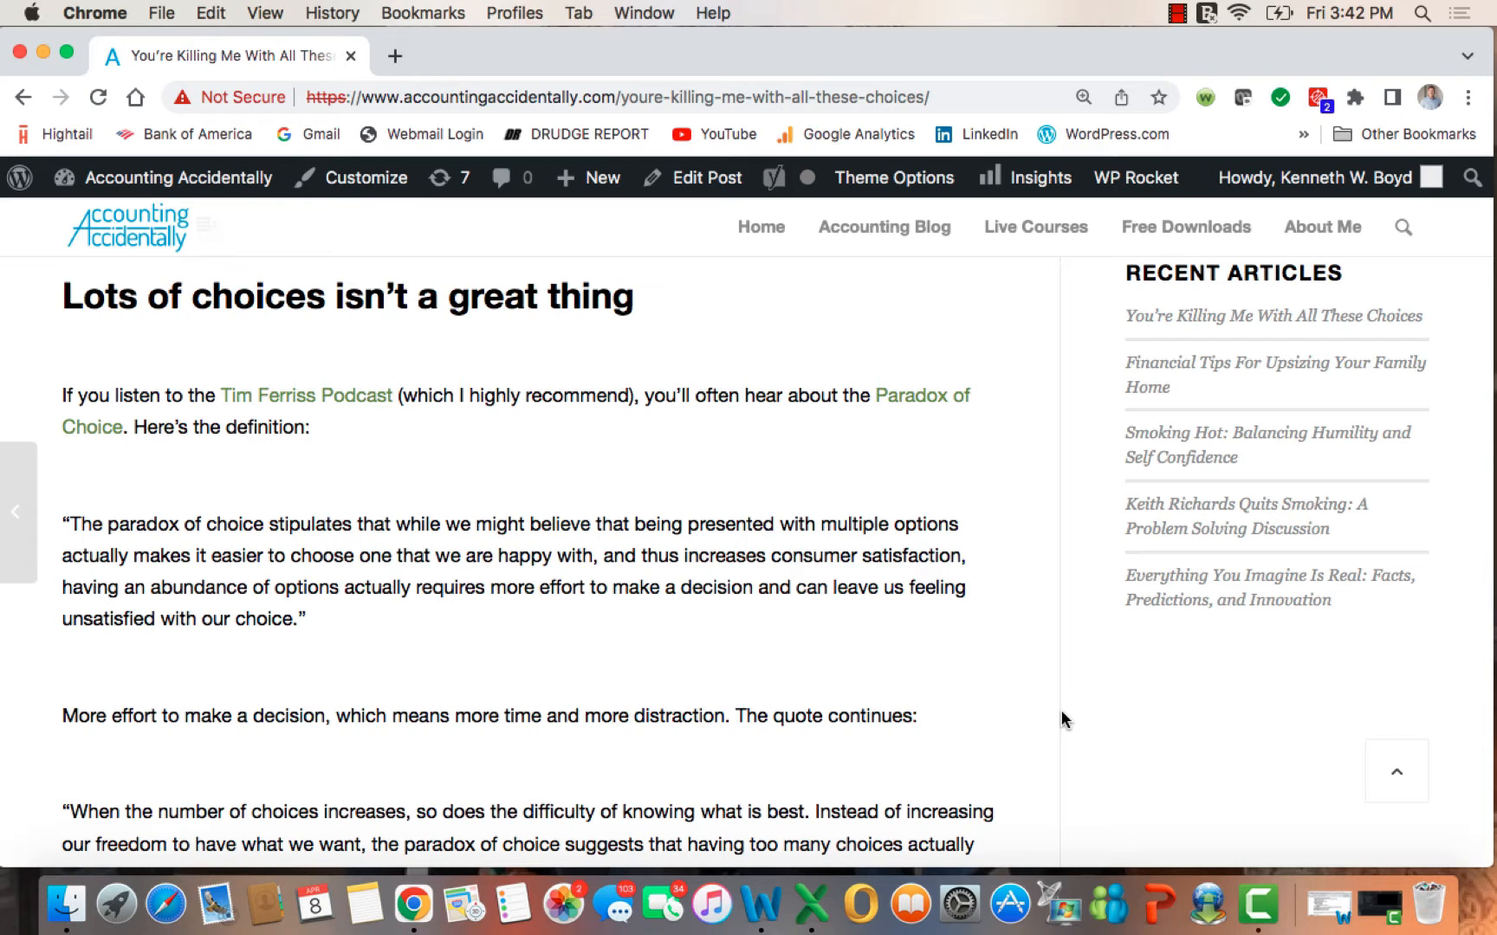
{"action": "scroll", "scroll_direction": "down", "scroll_amount": 3}
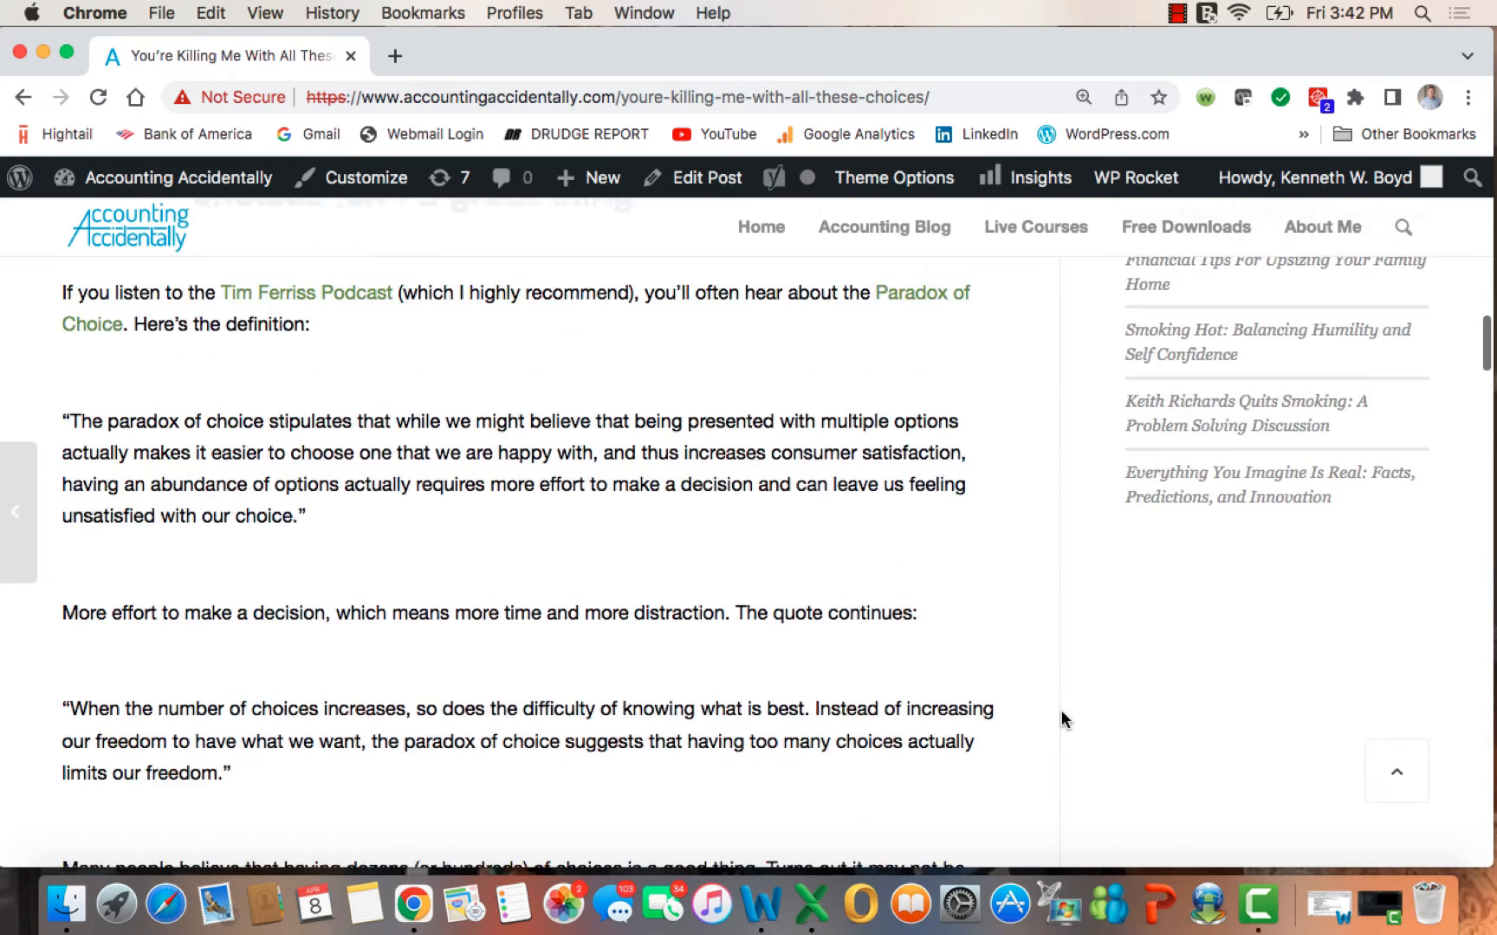
{"action": "scroll", "scroll_direction": "down", "scroll_amount": 3}
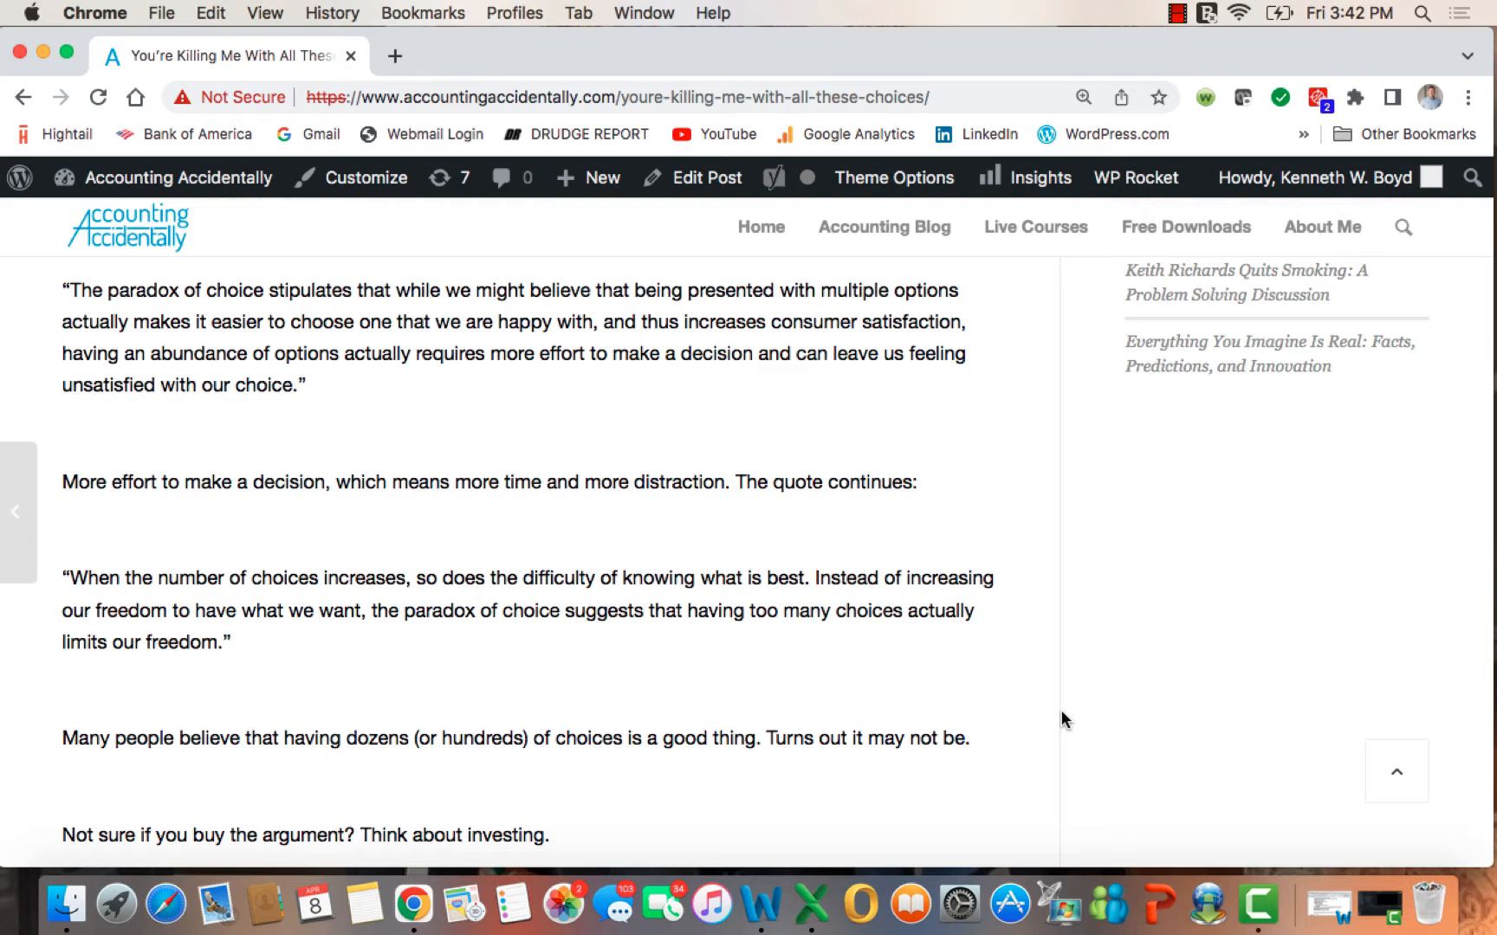
{"action": "scroll", "scroll_direction": "down", "scroll_amount": 3}
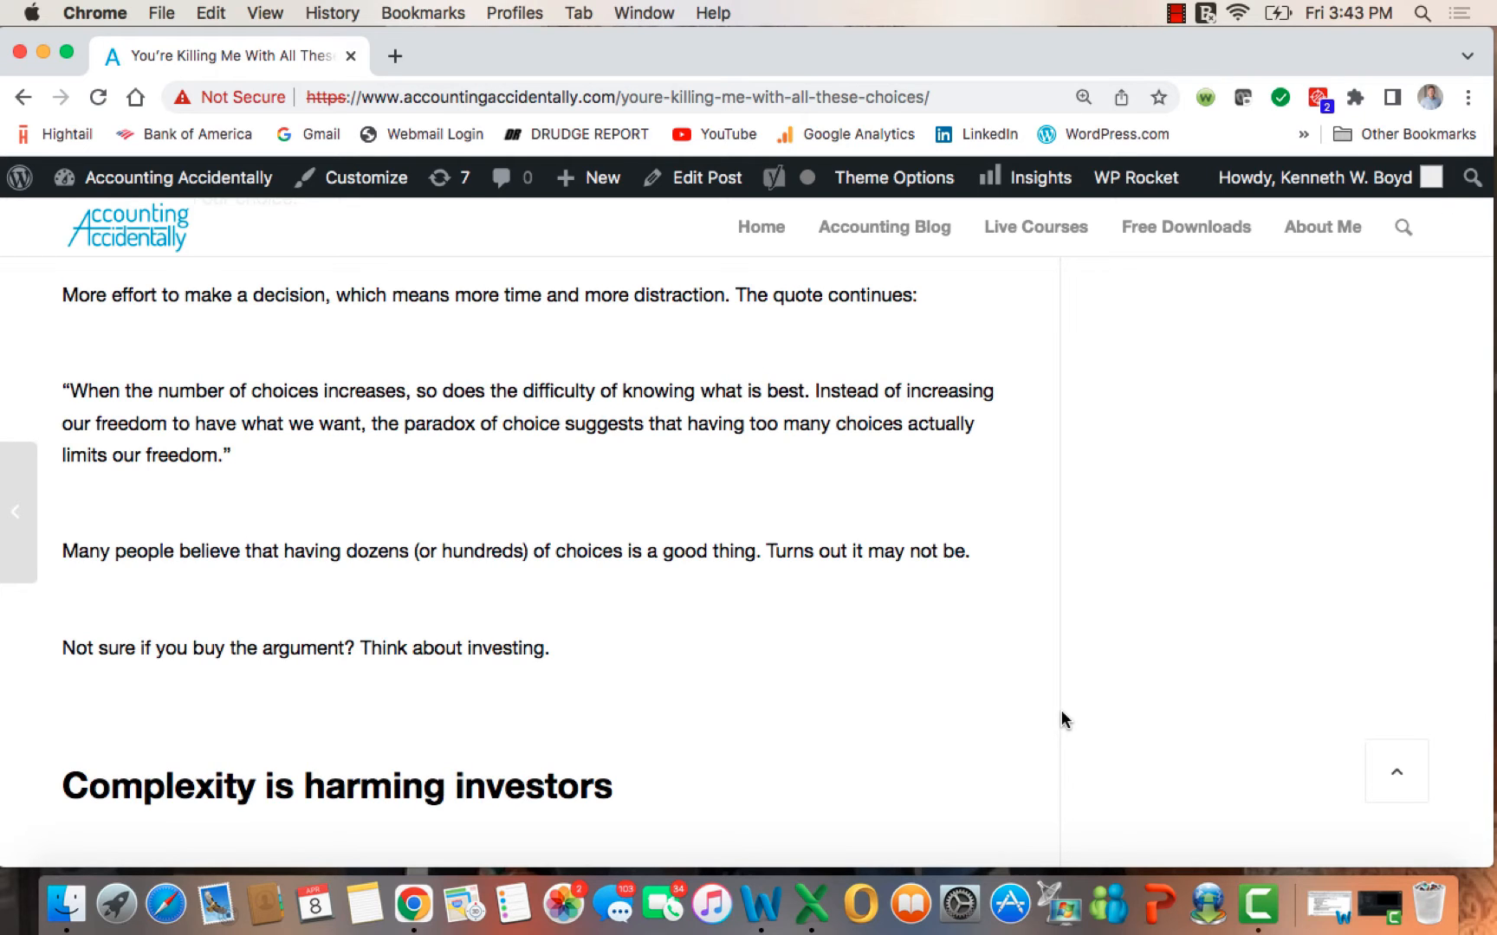
Step: Read the CNBC and FINRA quotes, scrolling down to 'Too many choices'
{"action": "scroll", "scroll_direction": "down", "scroll_amount": 3}
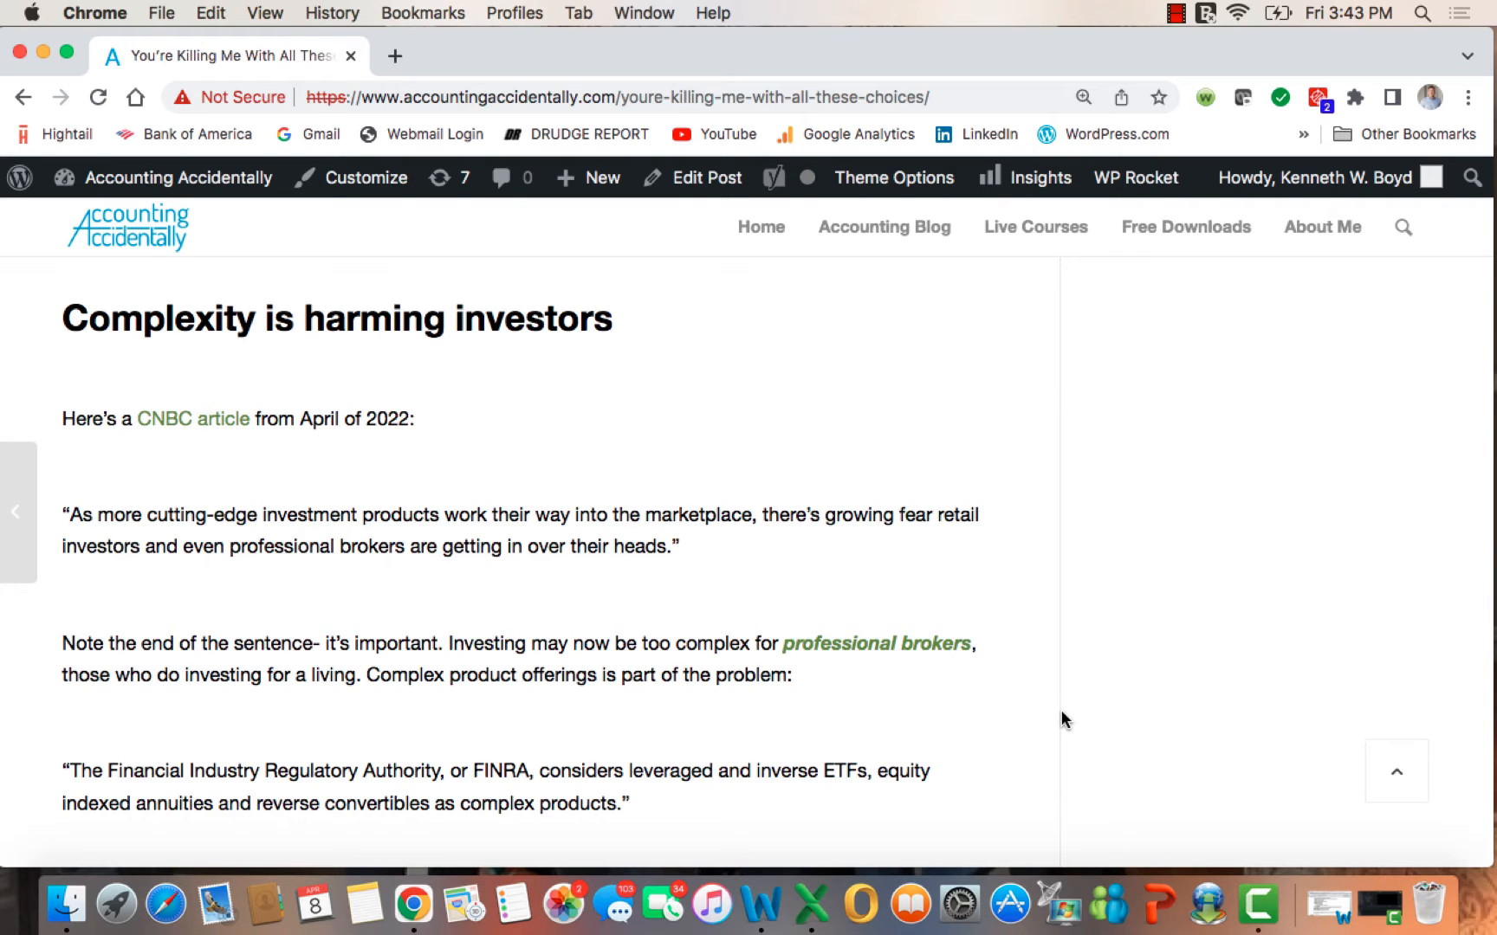
{"action": "scroll", "scroll_direction": "down", "scroll_amount": 3}
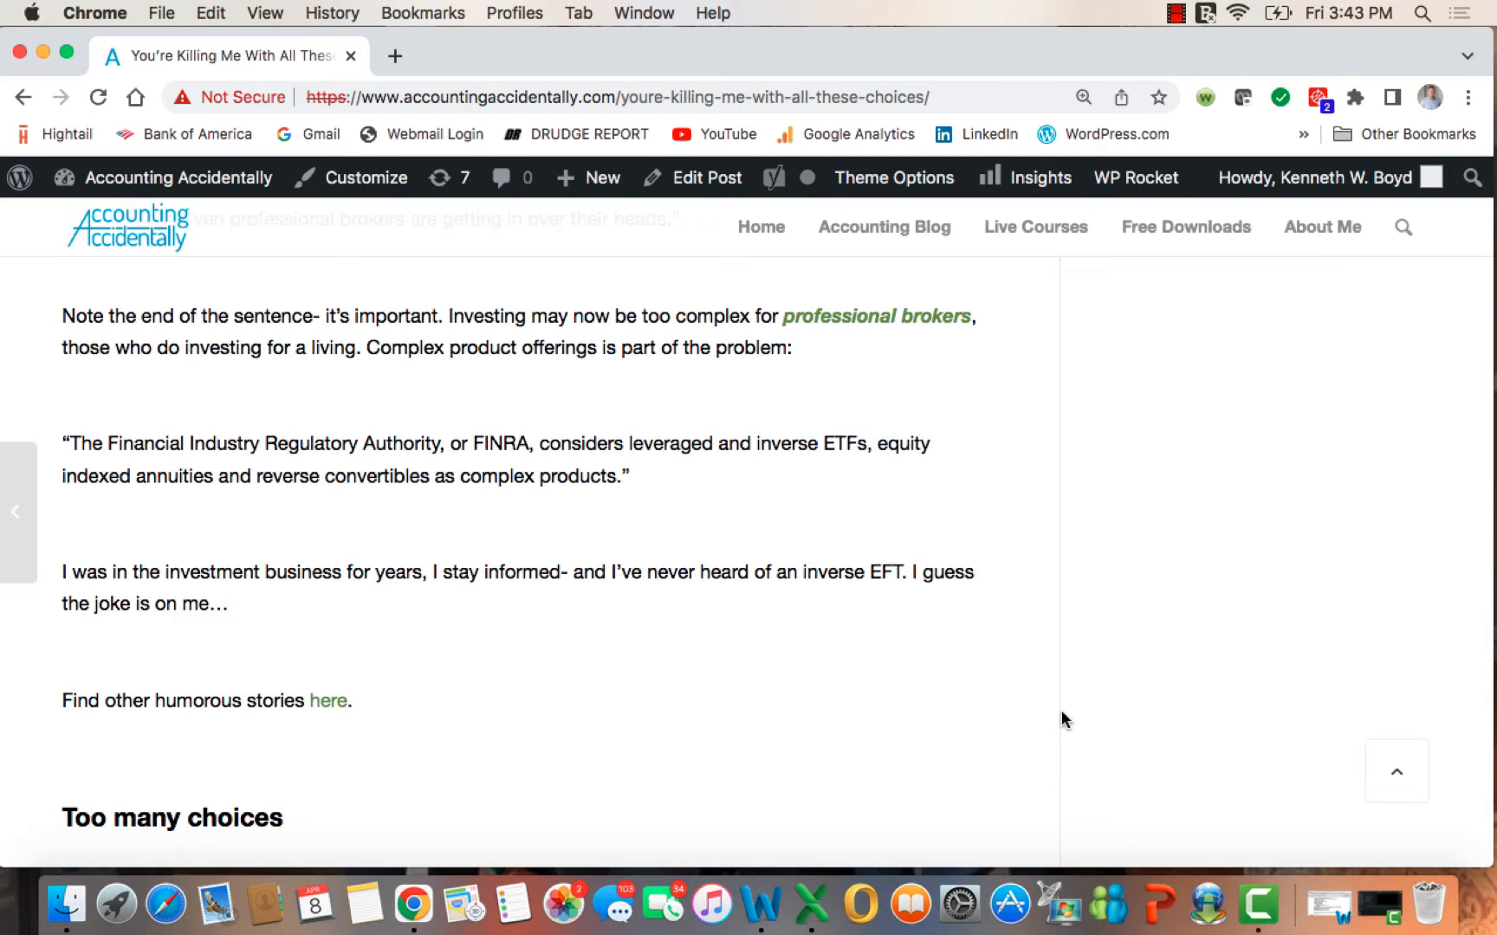
Step: Read the mutual fund, ETF and Warren Buffet paragraphs, scrolling to 'Too many advisors'
{"action": "scroll", "scroll_direction": "down", "scroll_amount": 3}
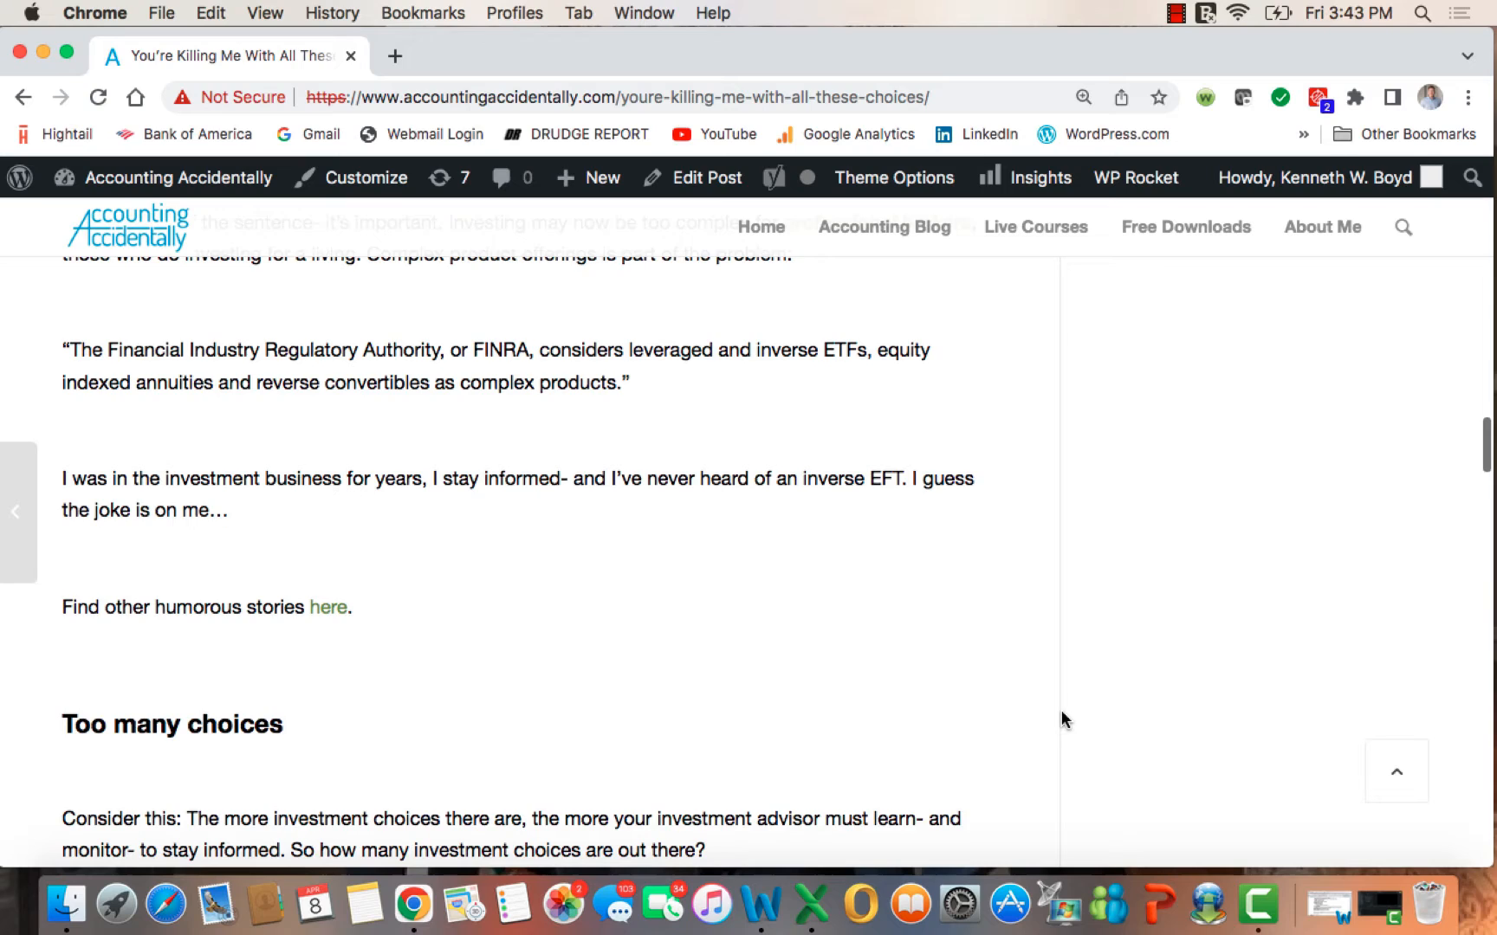
{"action": "scroll", "scroll_direction": "down", "scroll_amount": 3}
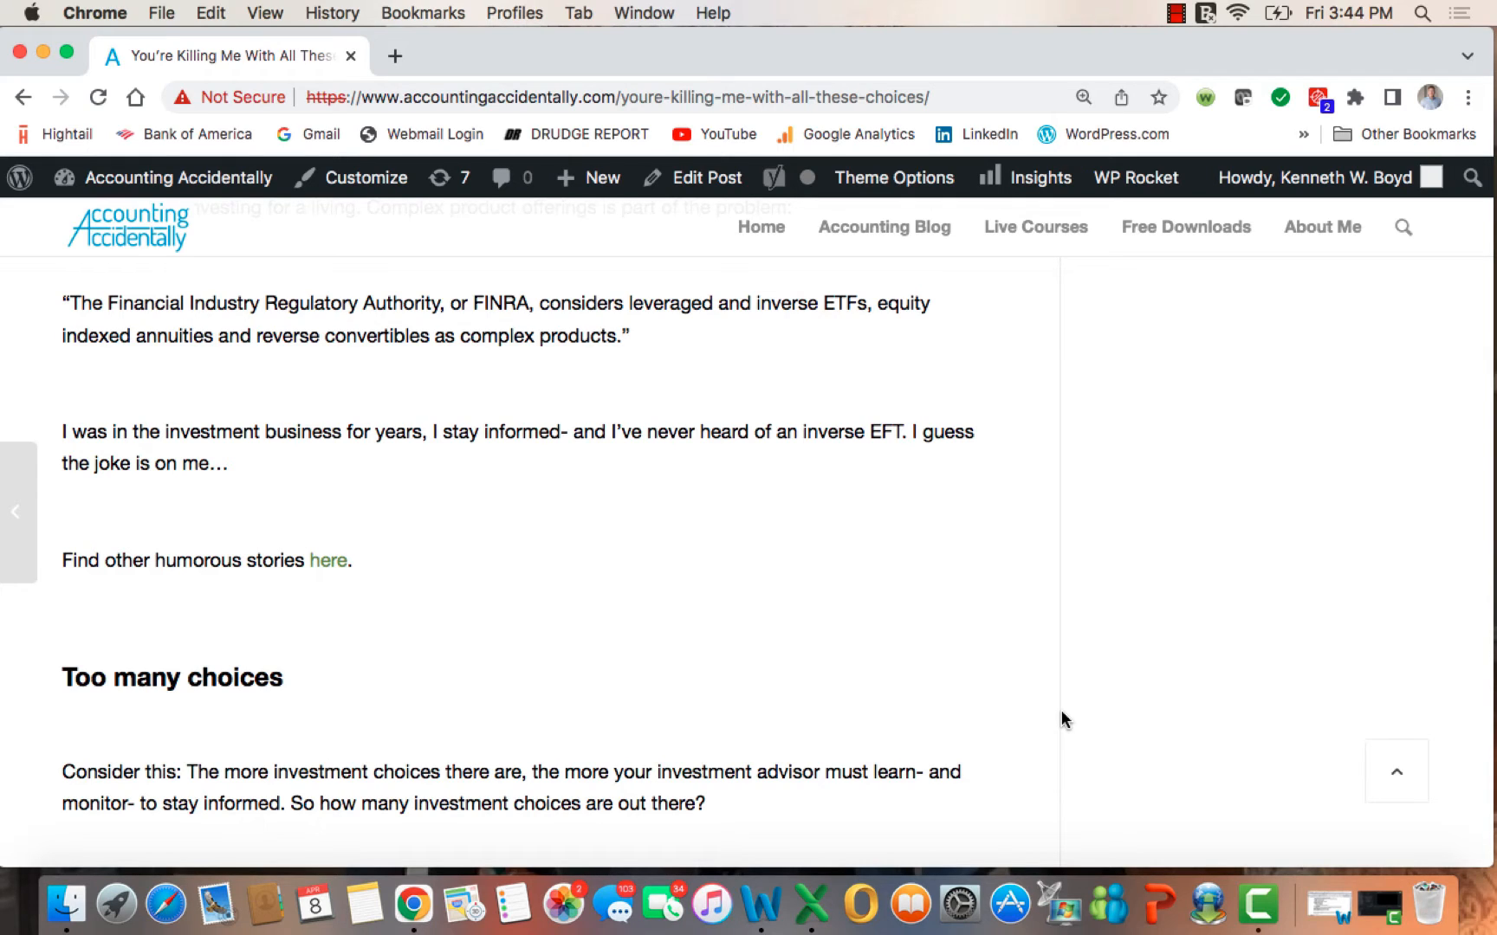
{"action": "scroll", "scroll_direction": "down", "scroll_amount": 3}
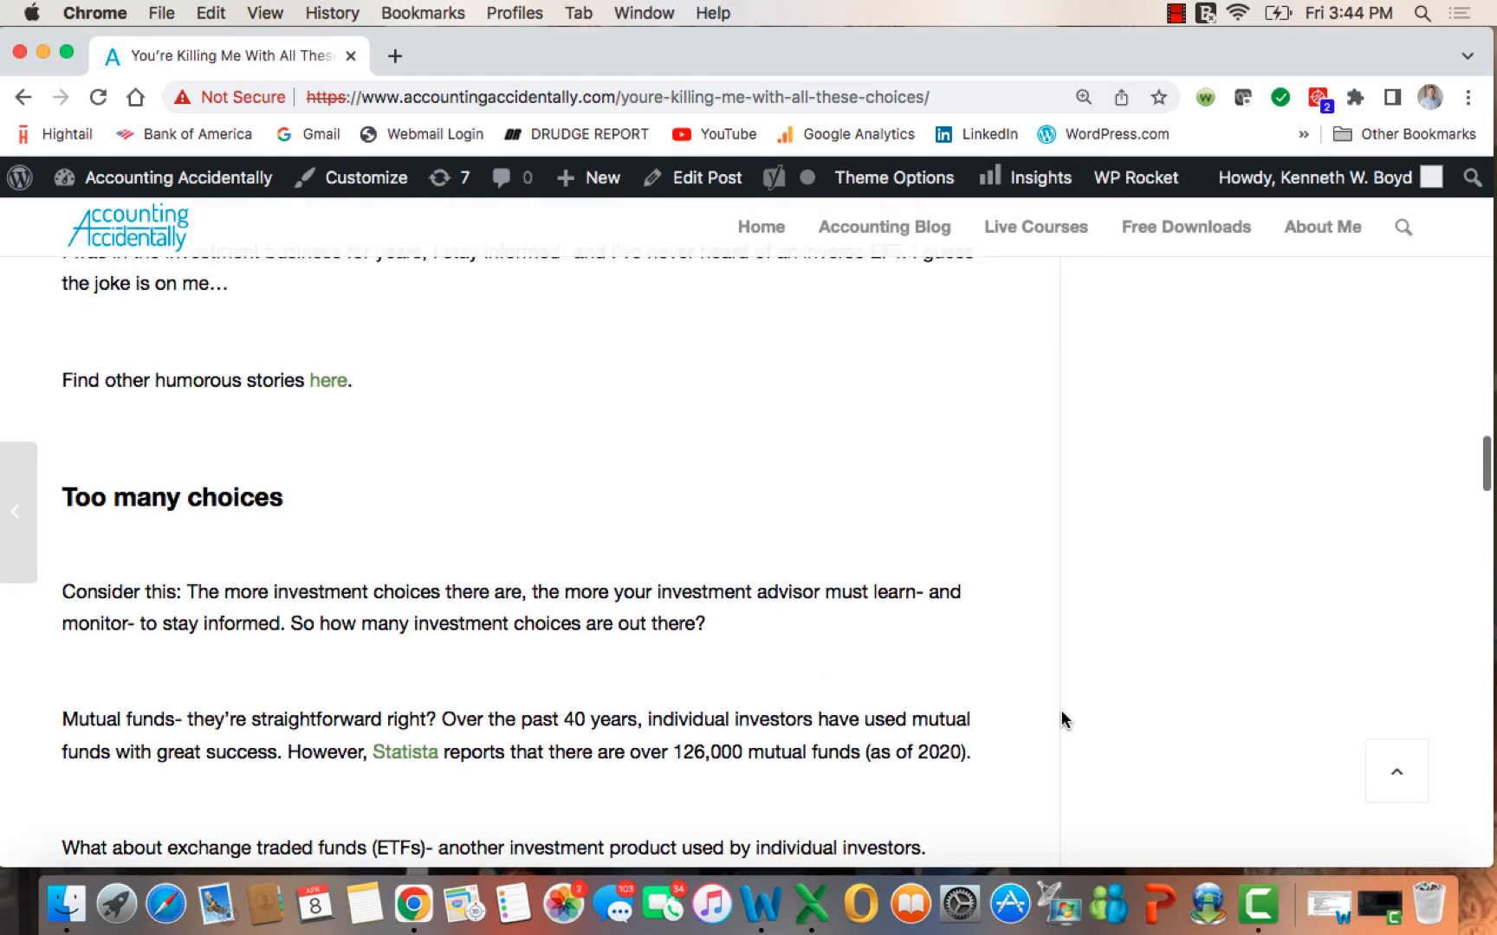
{"action": "scroll", "scroll_direction": "up", "scroll_amount": 3}
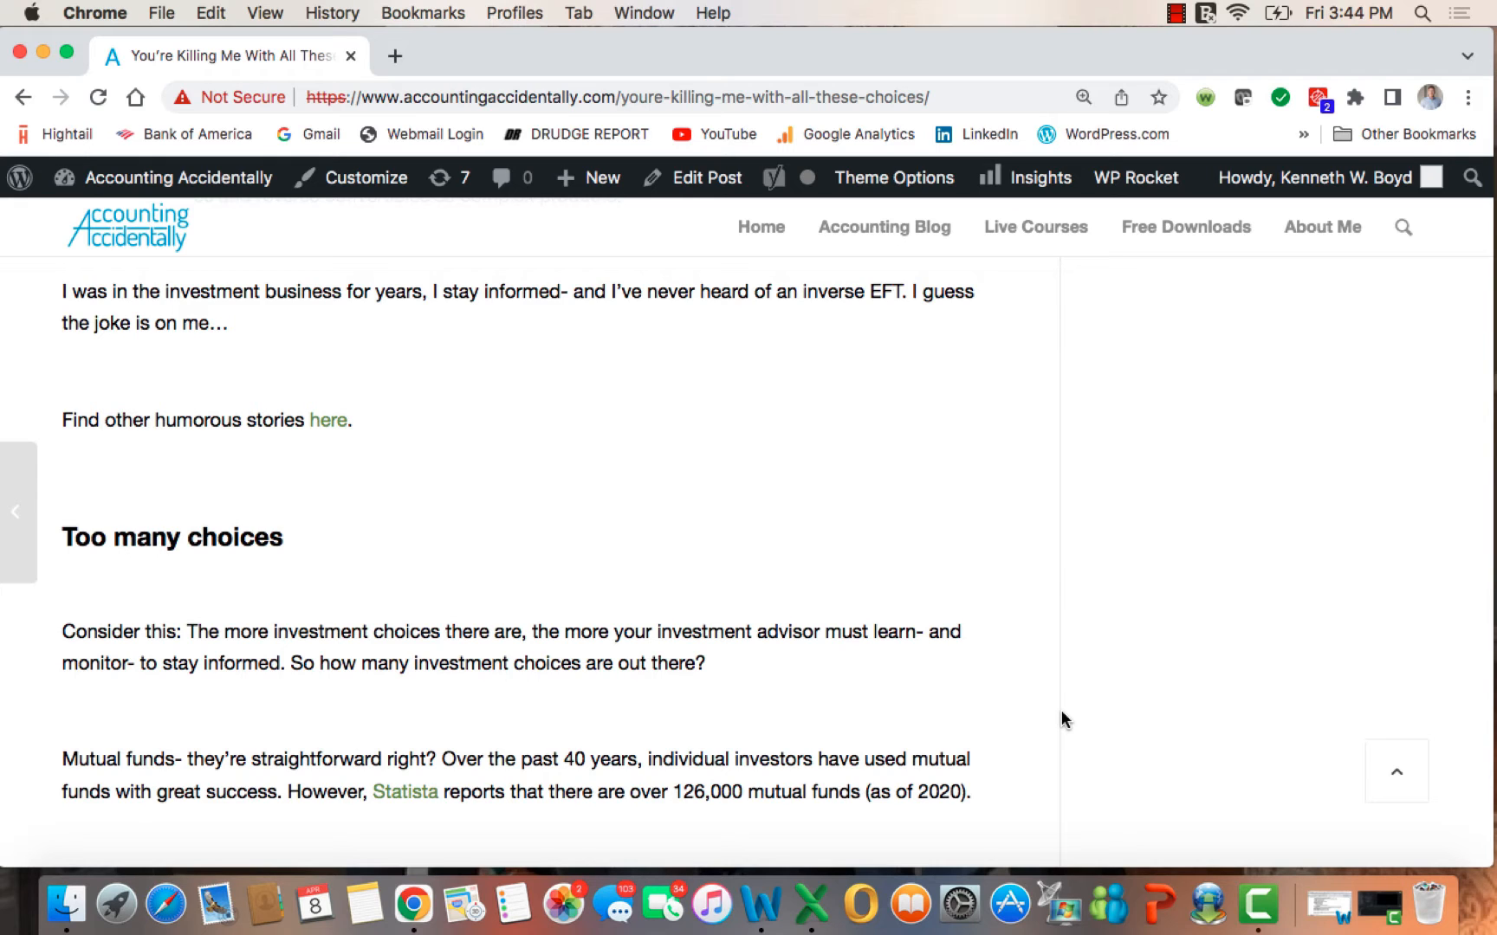
{"action": "scroll", "scroll_direction": "down", "scroll_amount": 3}
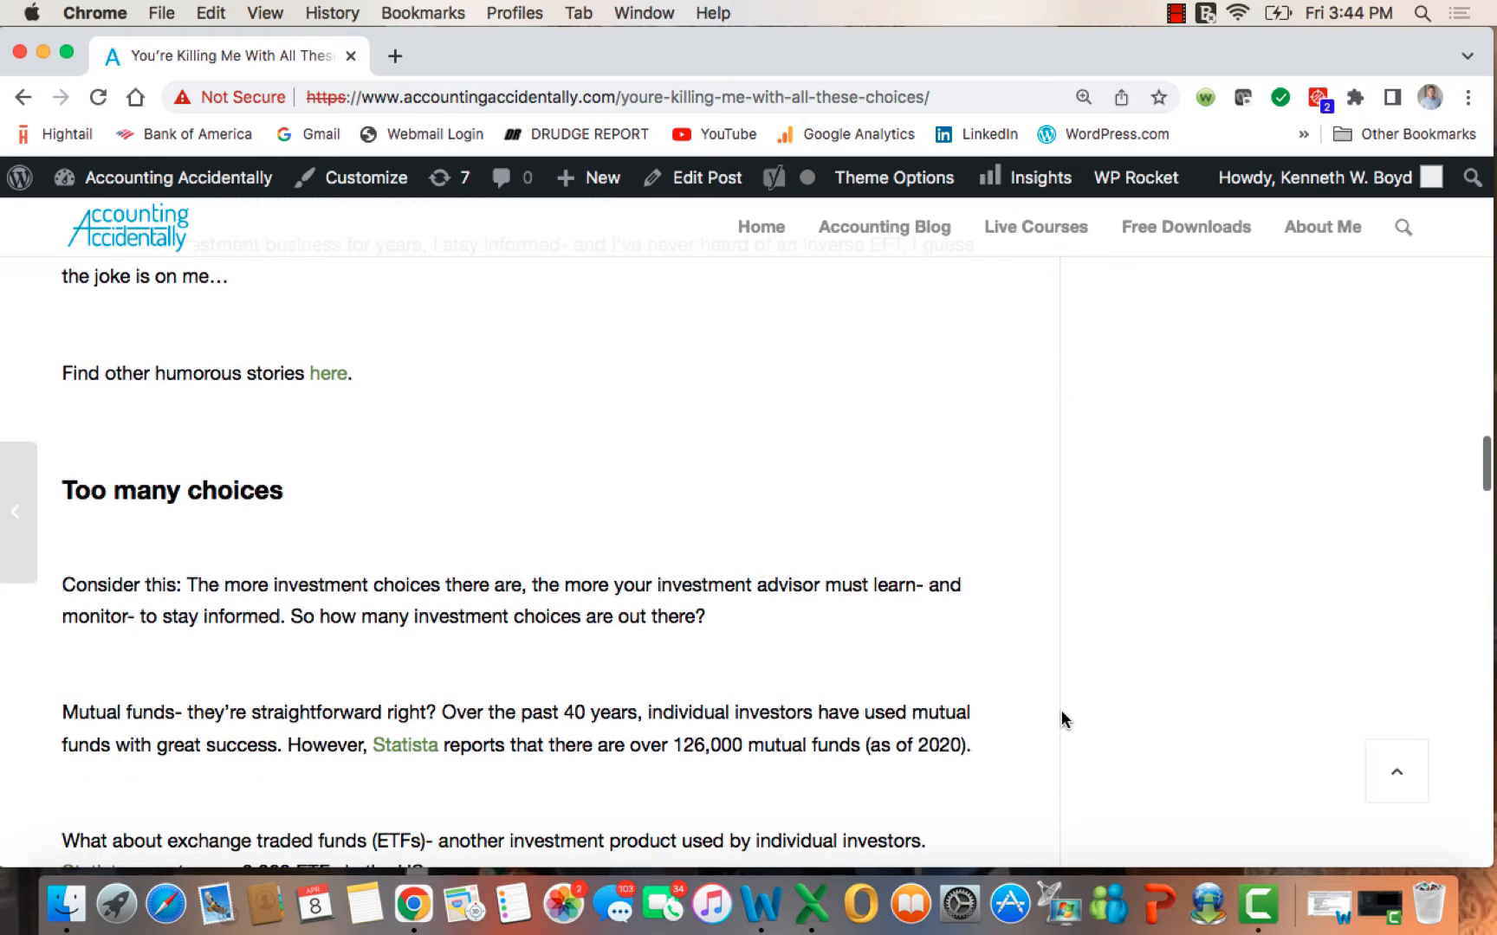
{"action": "scroll", "scroll_direction": "down", "scroll_amount": 3}
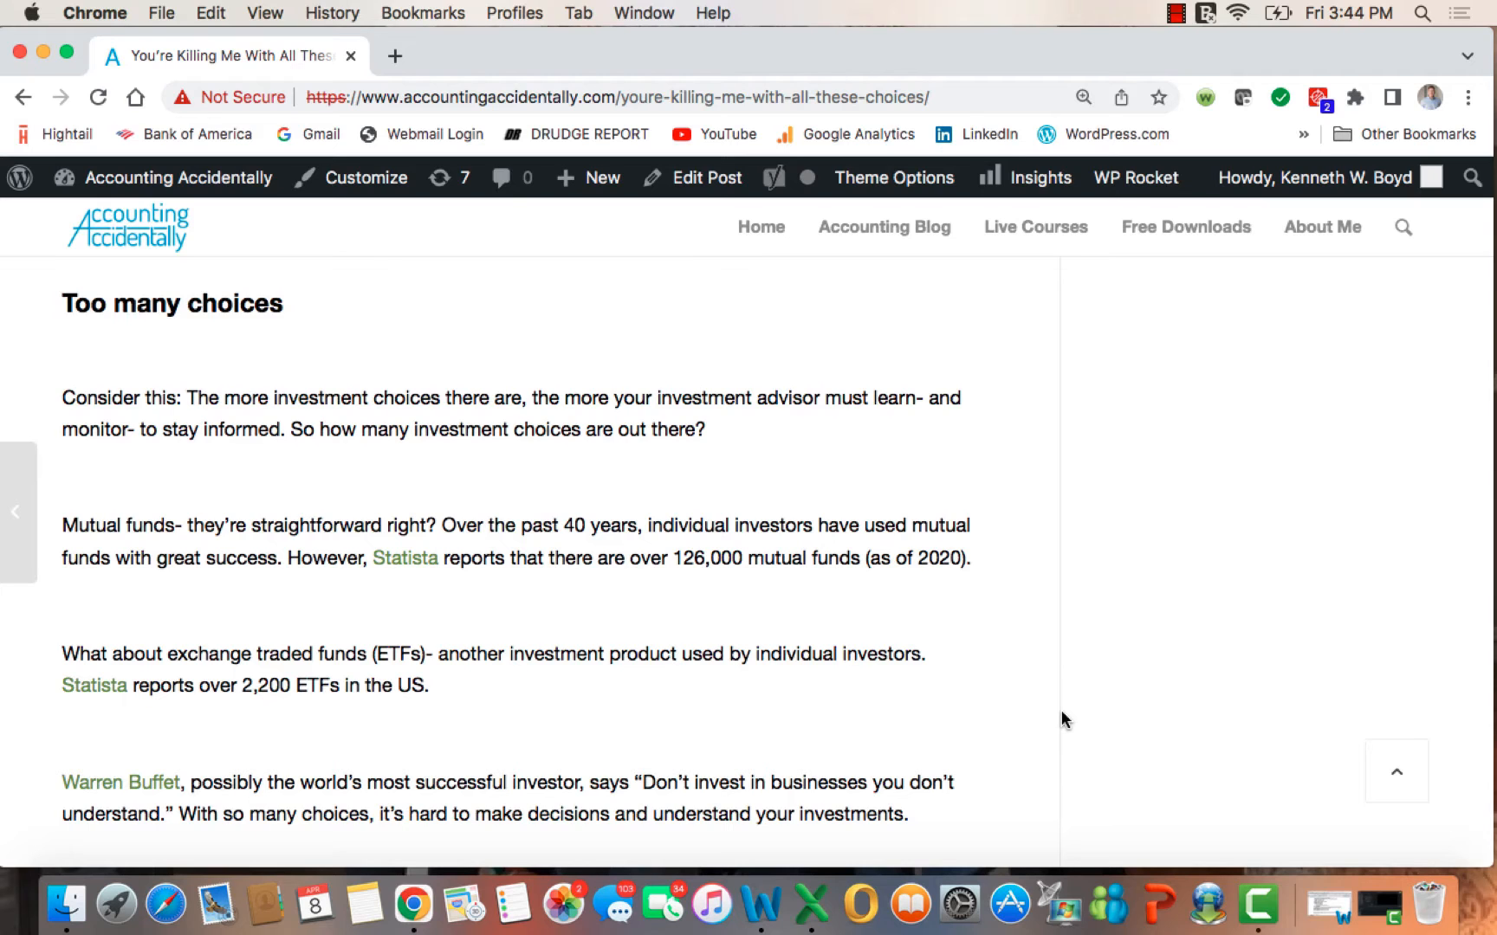
{"action": "scroll", "scroll_direction": "down", "scroll_amount": 3}
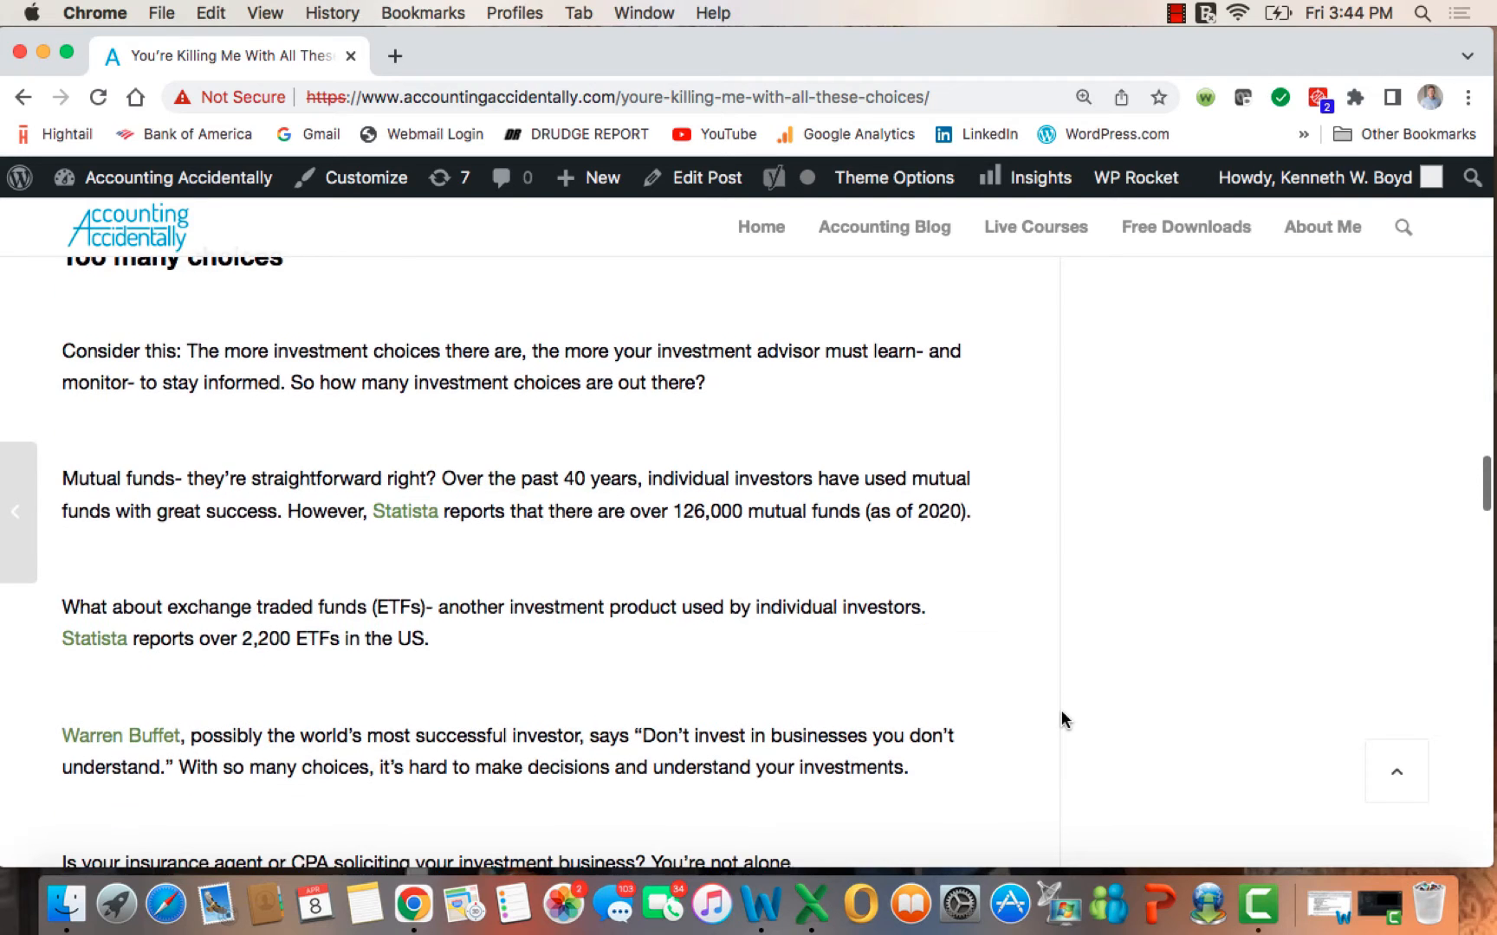
{"action": "scroll", "scroll_direction": "down", "scroll_amount": 3}
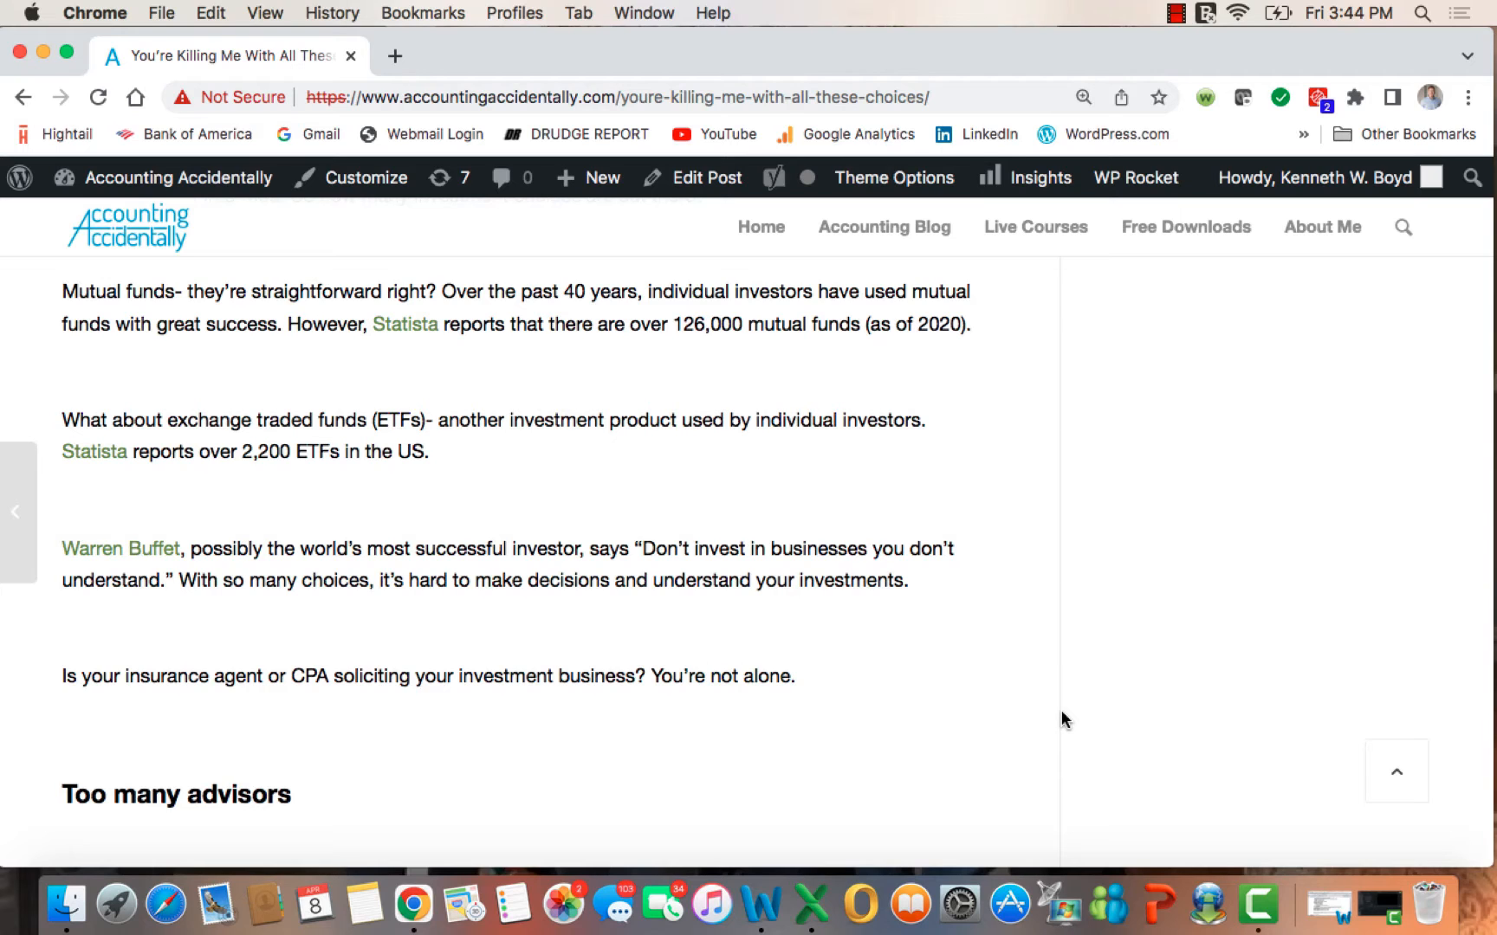
Step: Read the stick-with-one-advisor advice, scrolling to 'Is everyone selling the same product?'
{"action": "scroll", "scroll_direction": "down", "scroll_amount": 3}
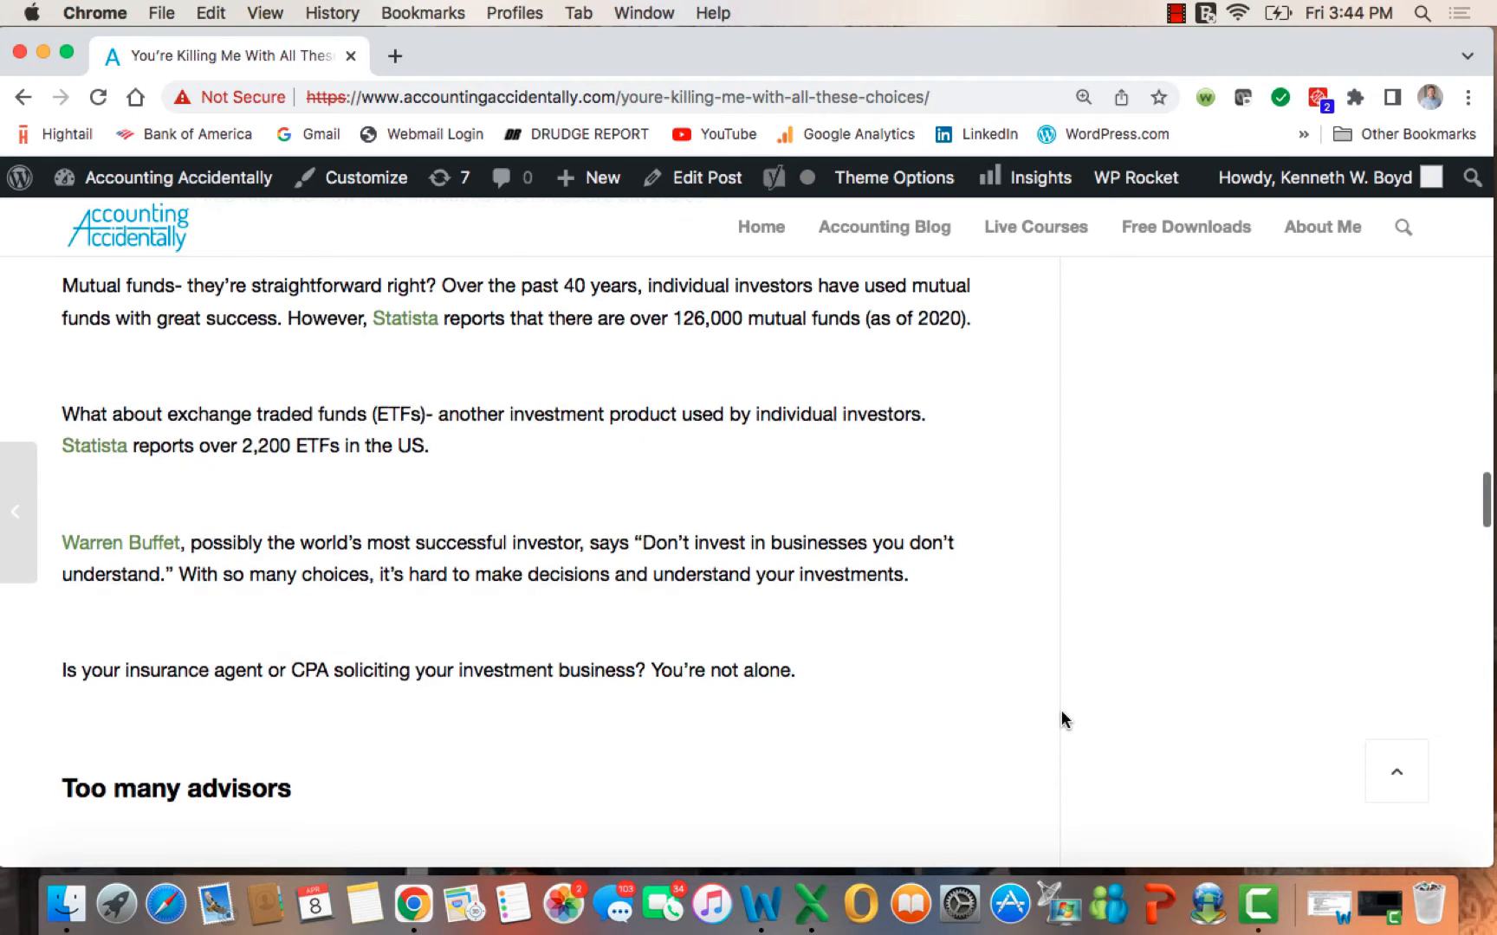
{"action": "scroll", "scroll_direction": "down", "scroll_amount": 3}
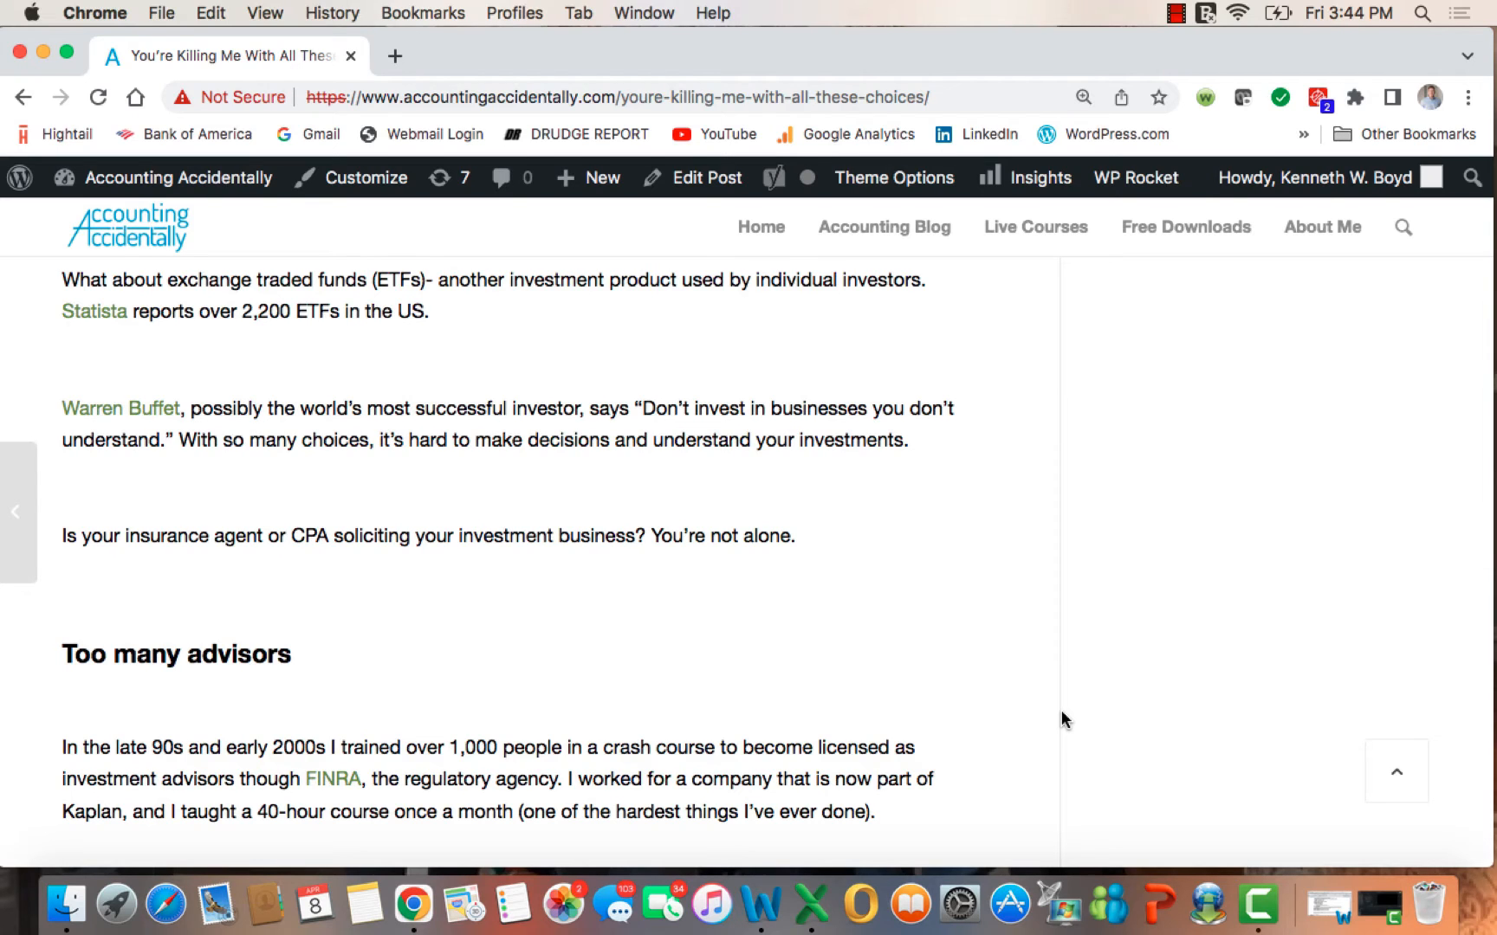
{"action": "scroll", "scroll_direction": "down", "scroll_amount": 3}
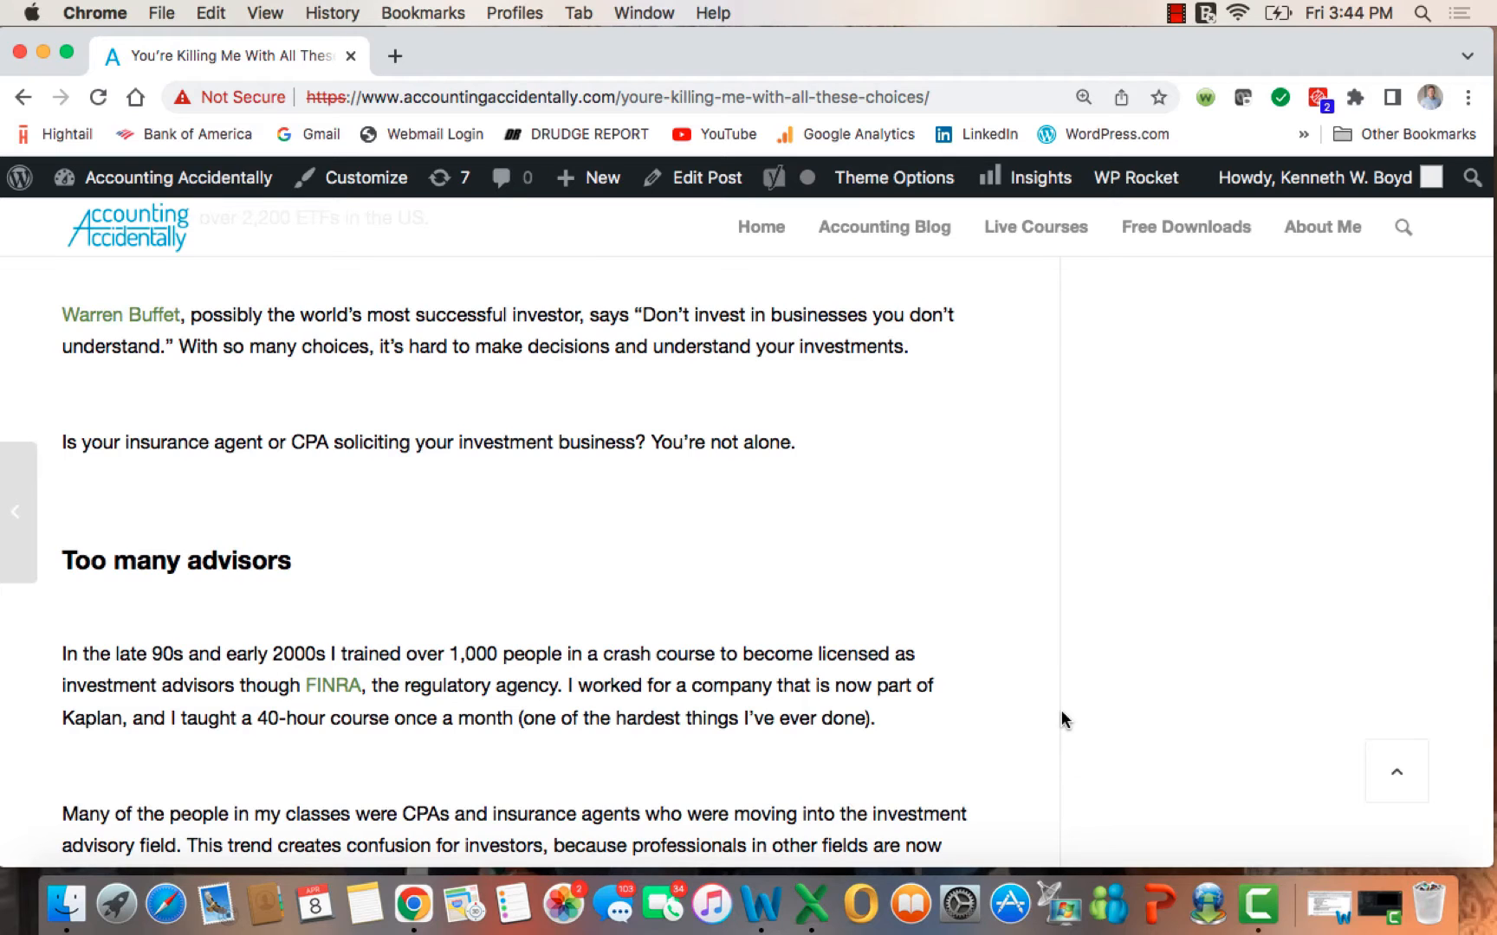
{"action": "scroll", "scroll_direction": "down", "scroll_amount": 3}
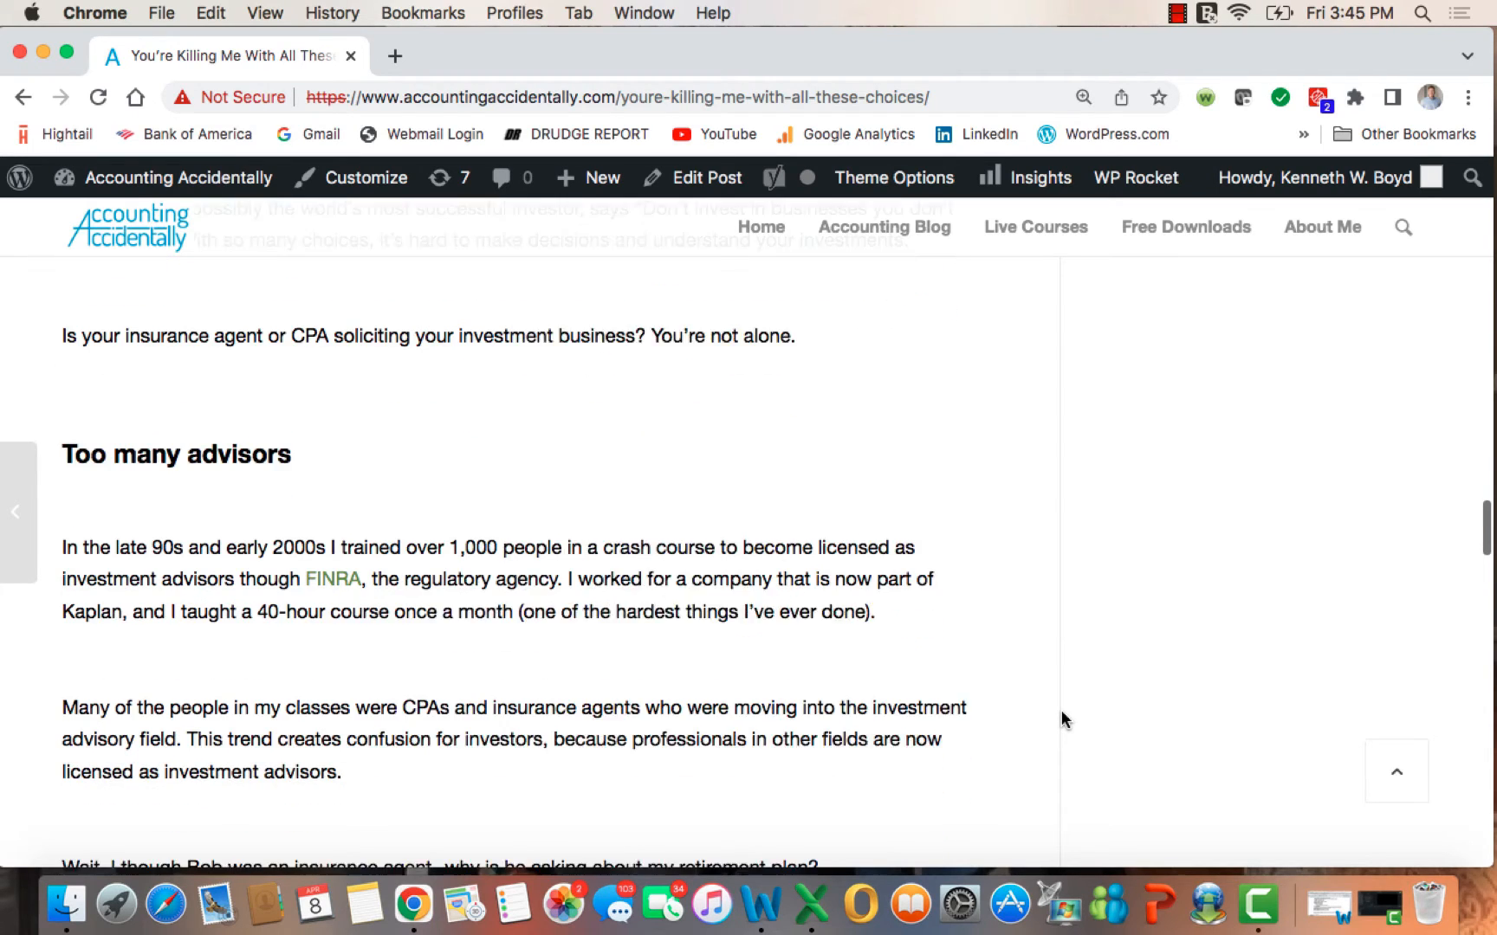
{"action": "scroll", "scroll_direction": "down", "scroll_amount": 3}
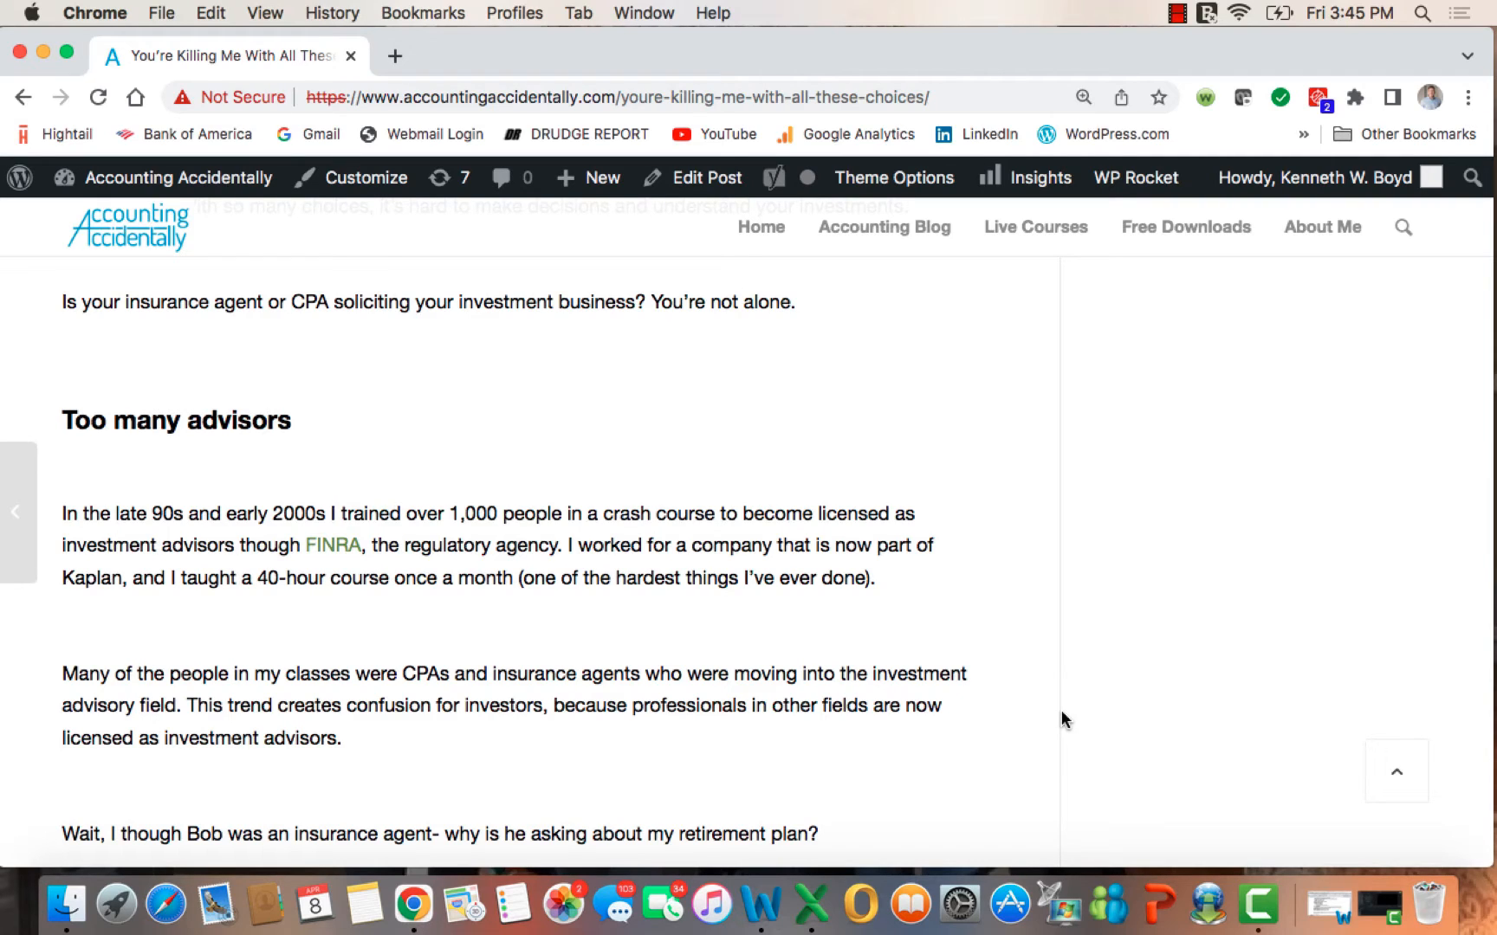
{"action": "scroll", "scroll_direction": "down", "scroll_amount": 3}
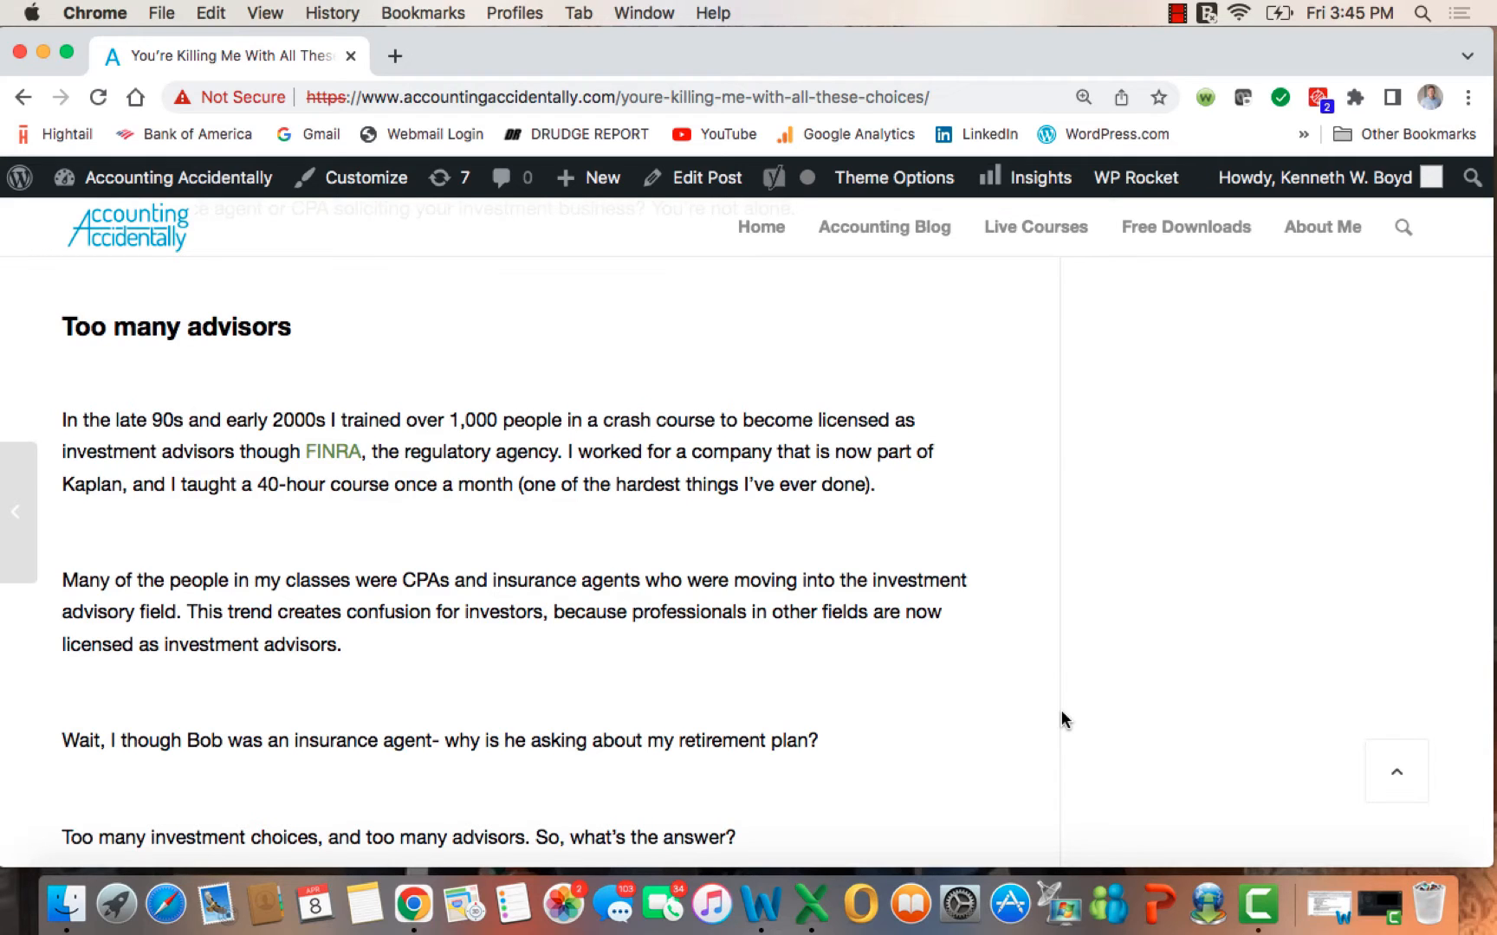
{"action": "scroll", "scroll_direction": "down", "scroll_amount": 3}
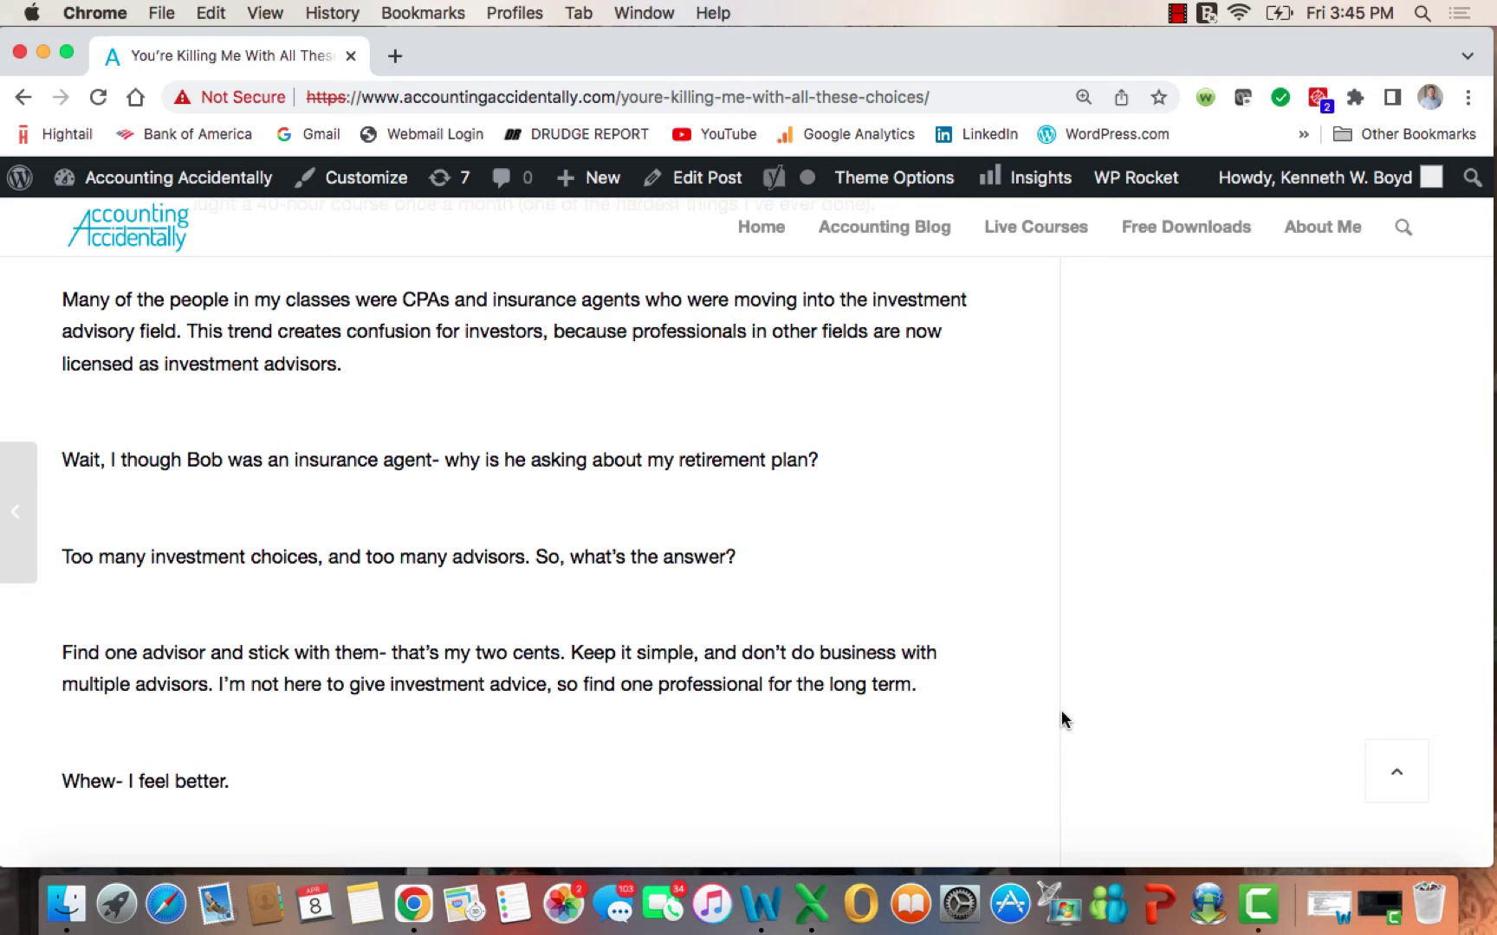
{"action": "scroll", "scroll_direction": "down", "scroll_amount": 3}
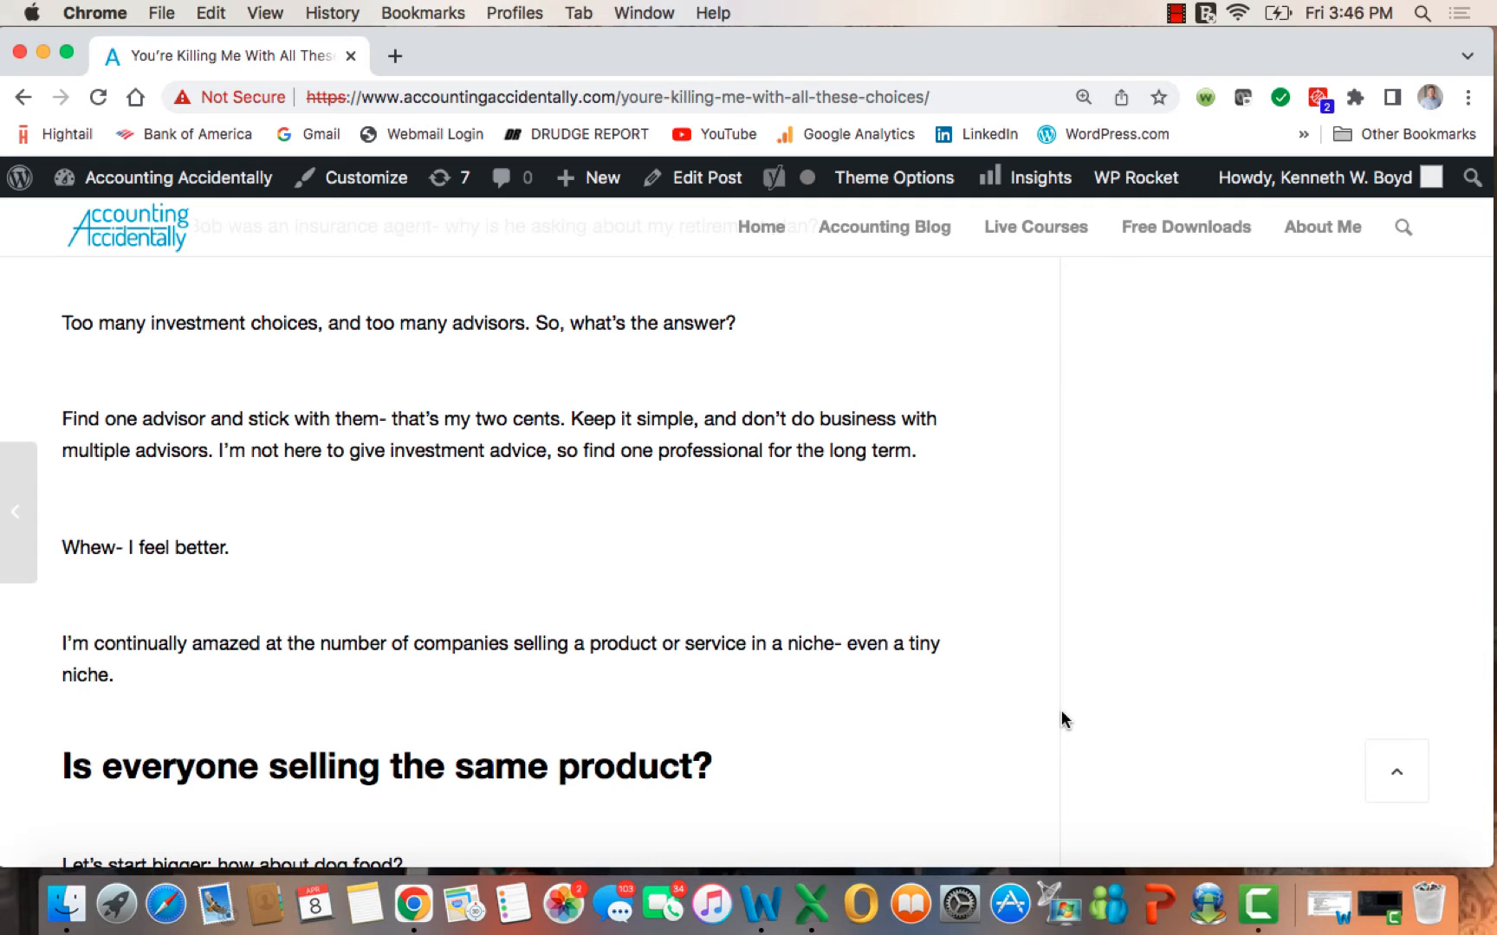
{"action": "scroll", "scroll_direction": "down", "scroll_amount": 3}
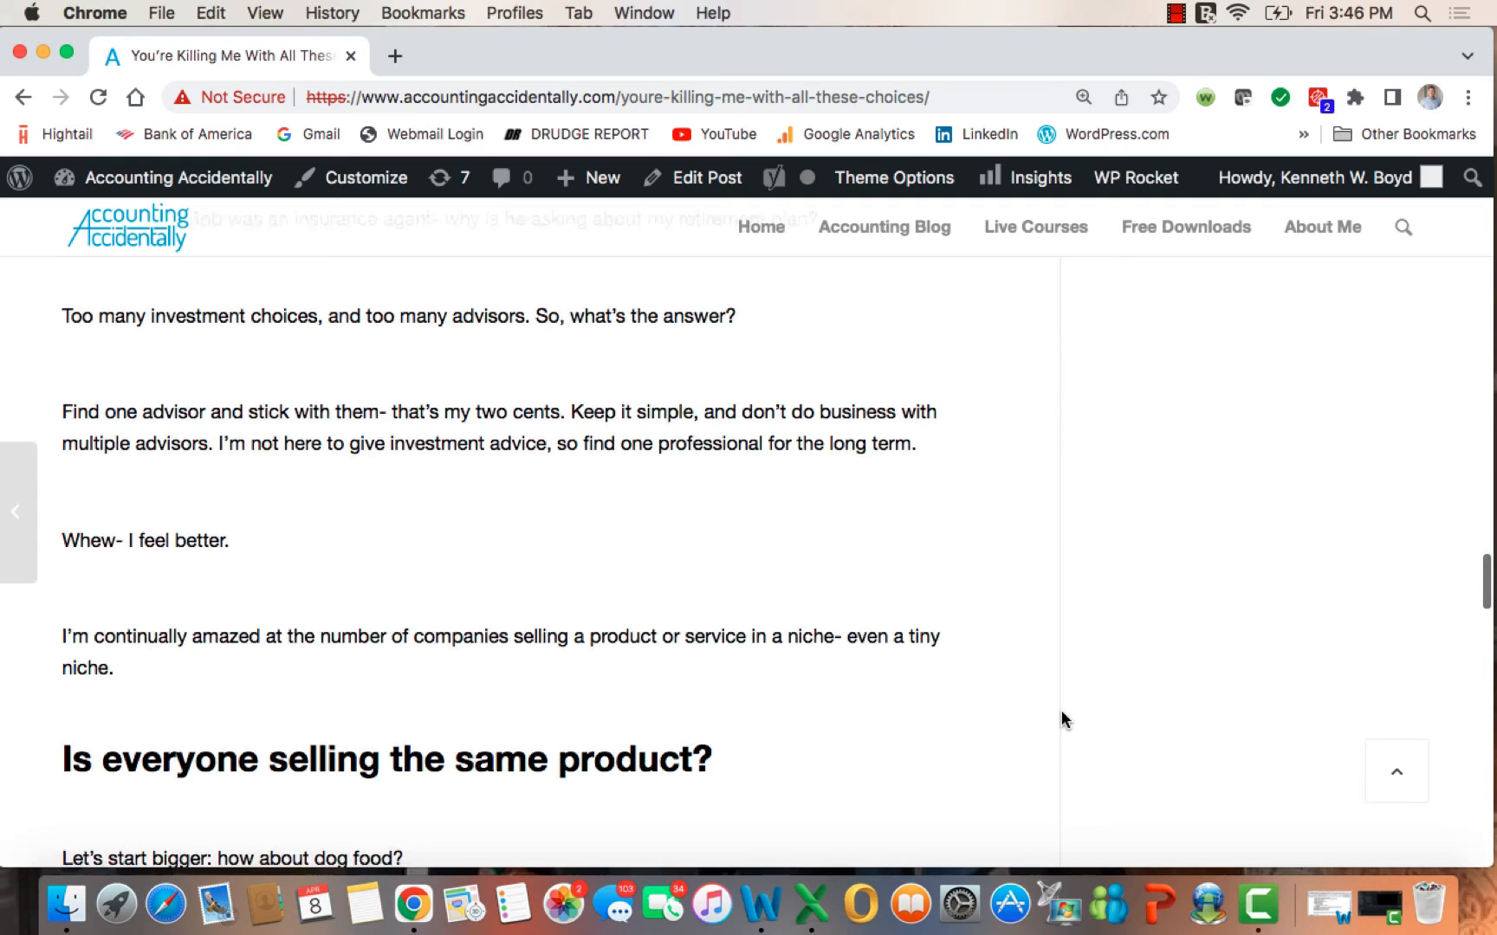
Step: Read the 630 pet food brands section, scrolling to 'The decision that eliminates 100 future decisions'
{"action": "scroll", "scroll_direction": "down", "scroll_amount": 3}
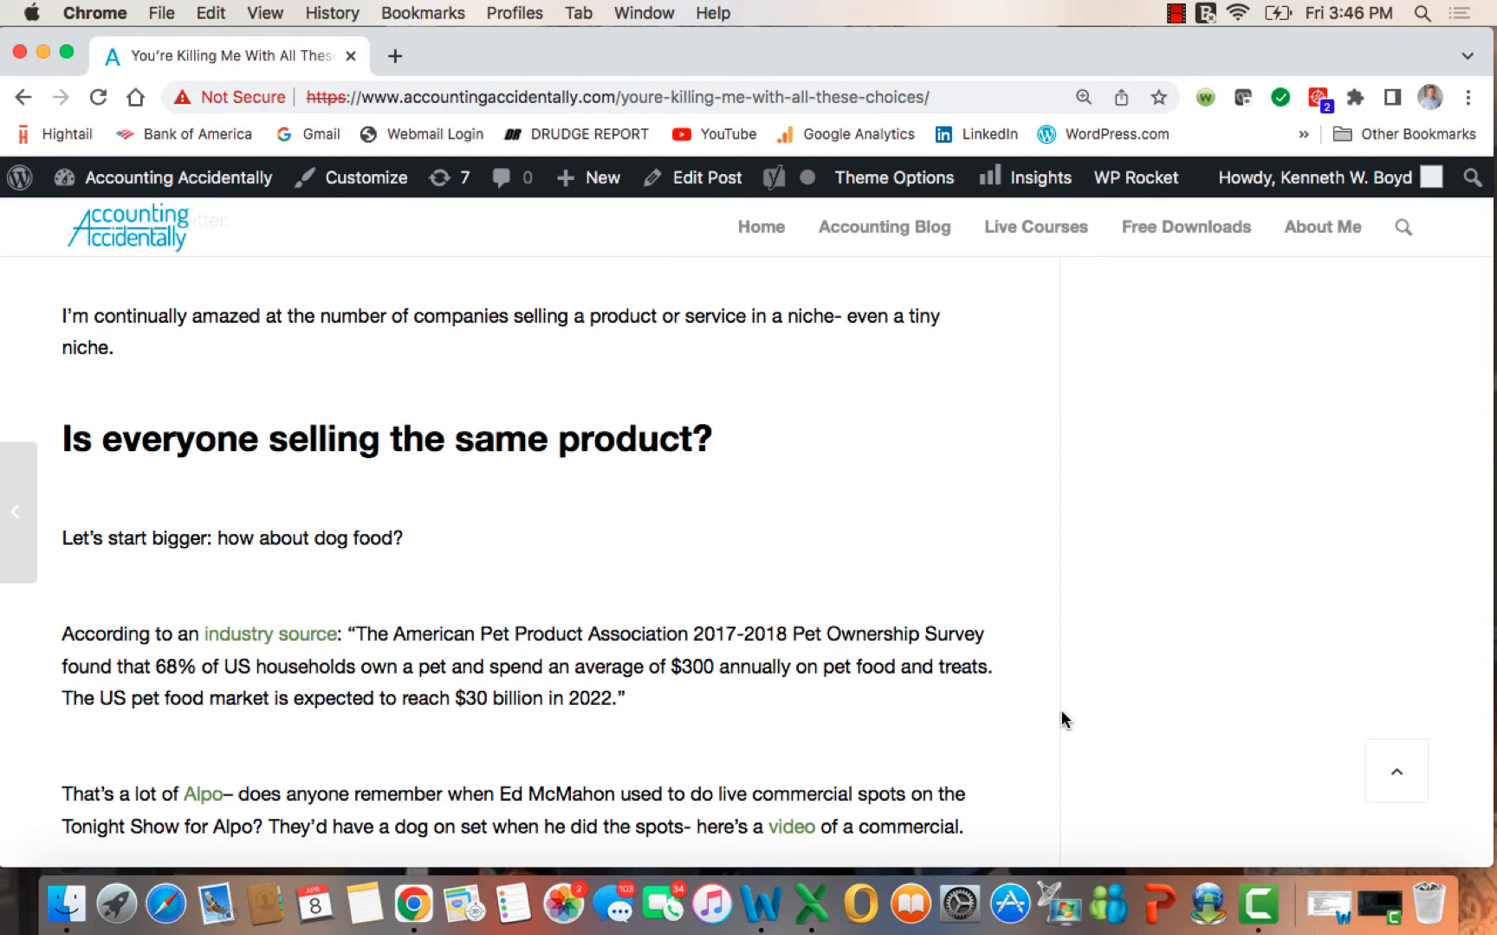
{"action": "scroll", "scroll_direction": "down", "scroll_amount": 3}
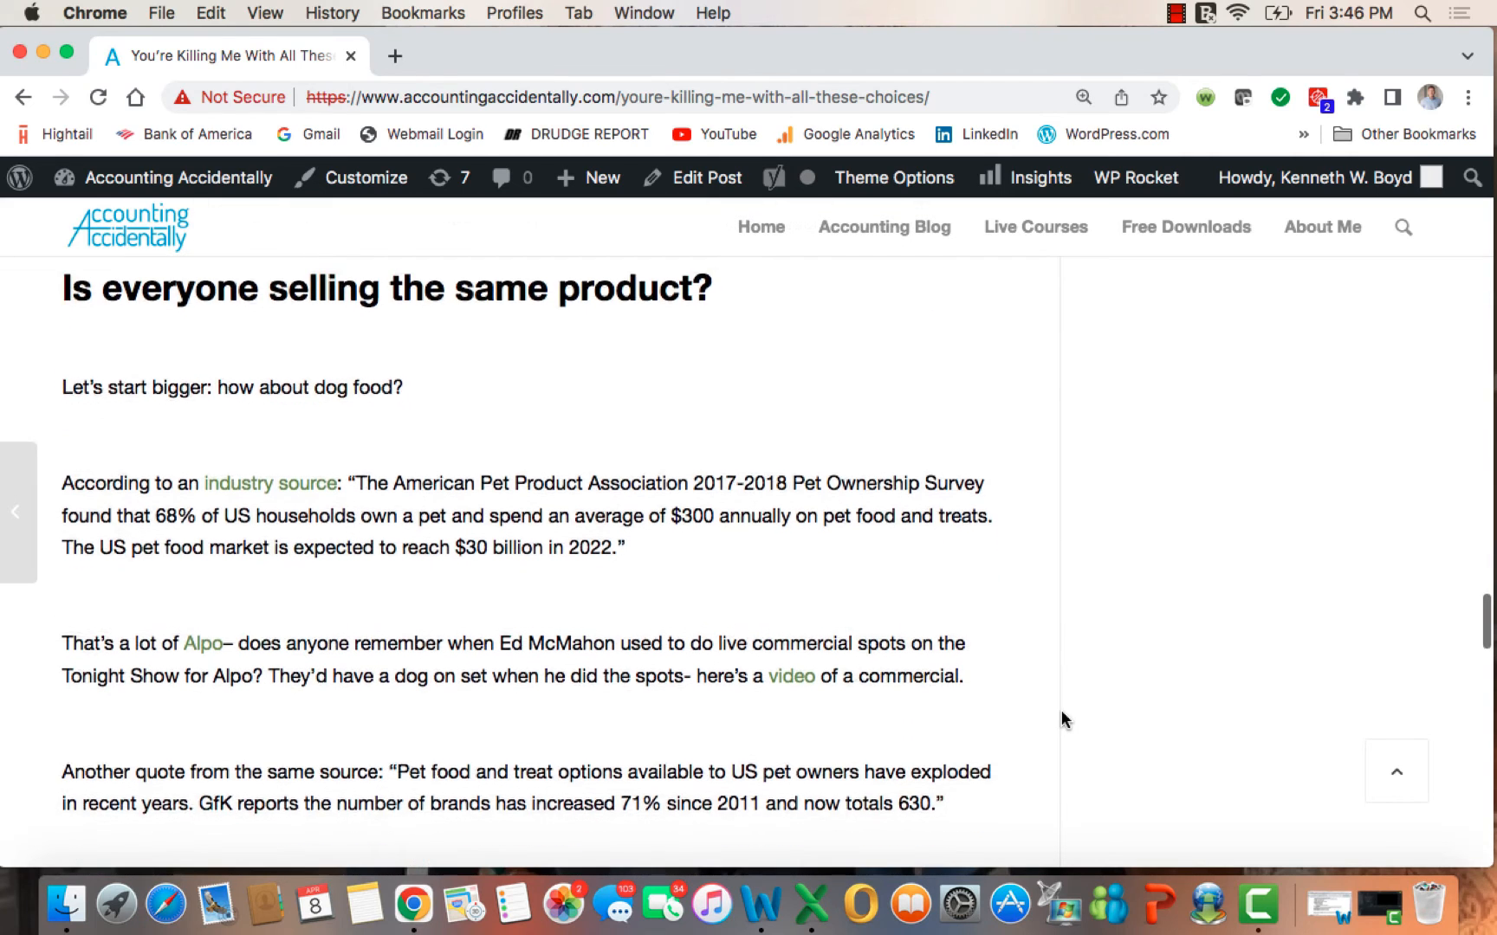
{"action": "scroll", "scroll_direction": "down", "scroll_amount": 3}
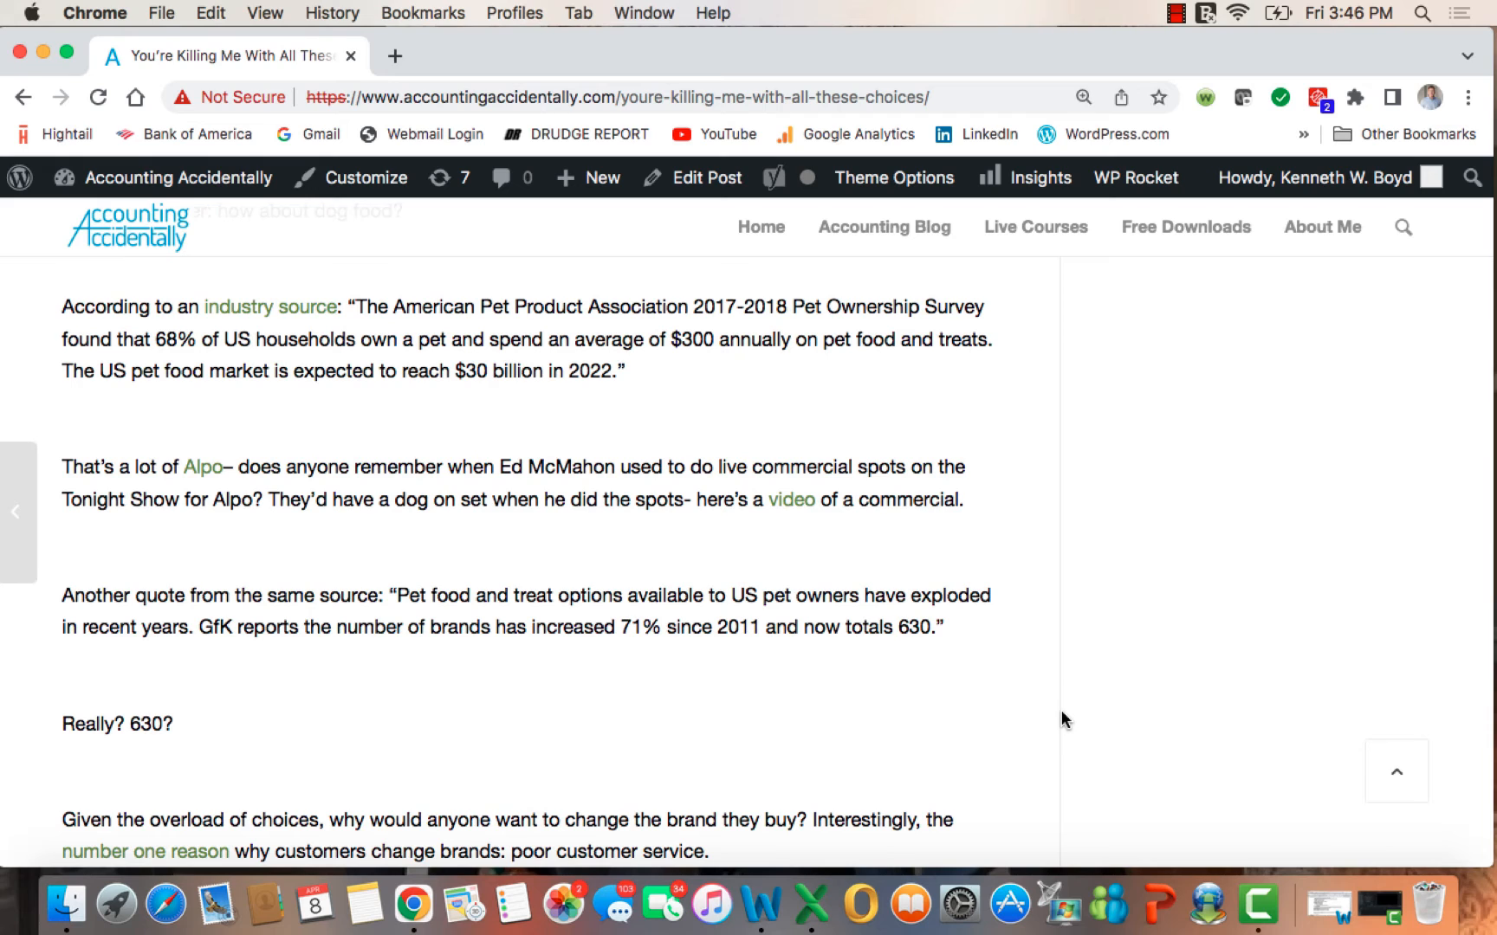
{"action": "scroll", "scroll_direction": "down", "scroll_amount": 3}
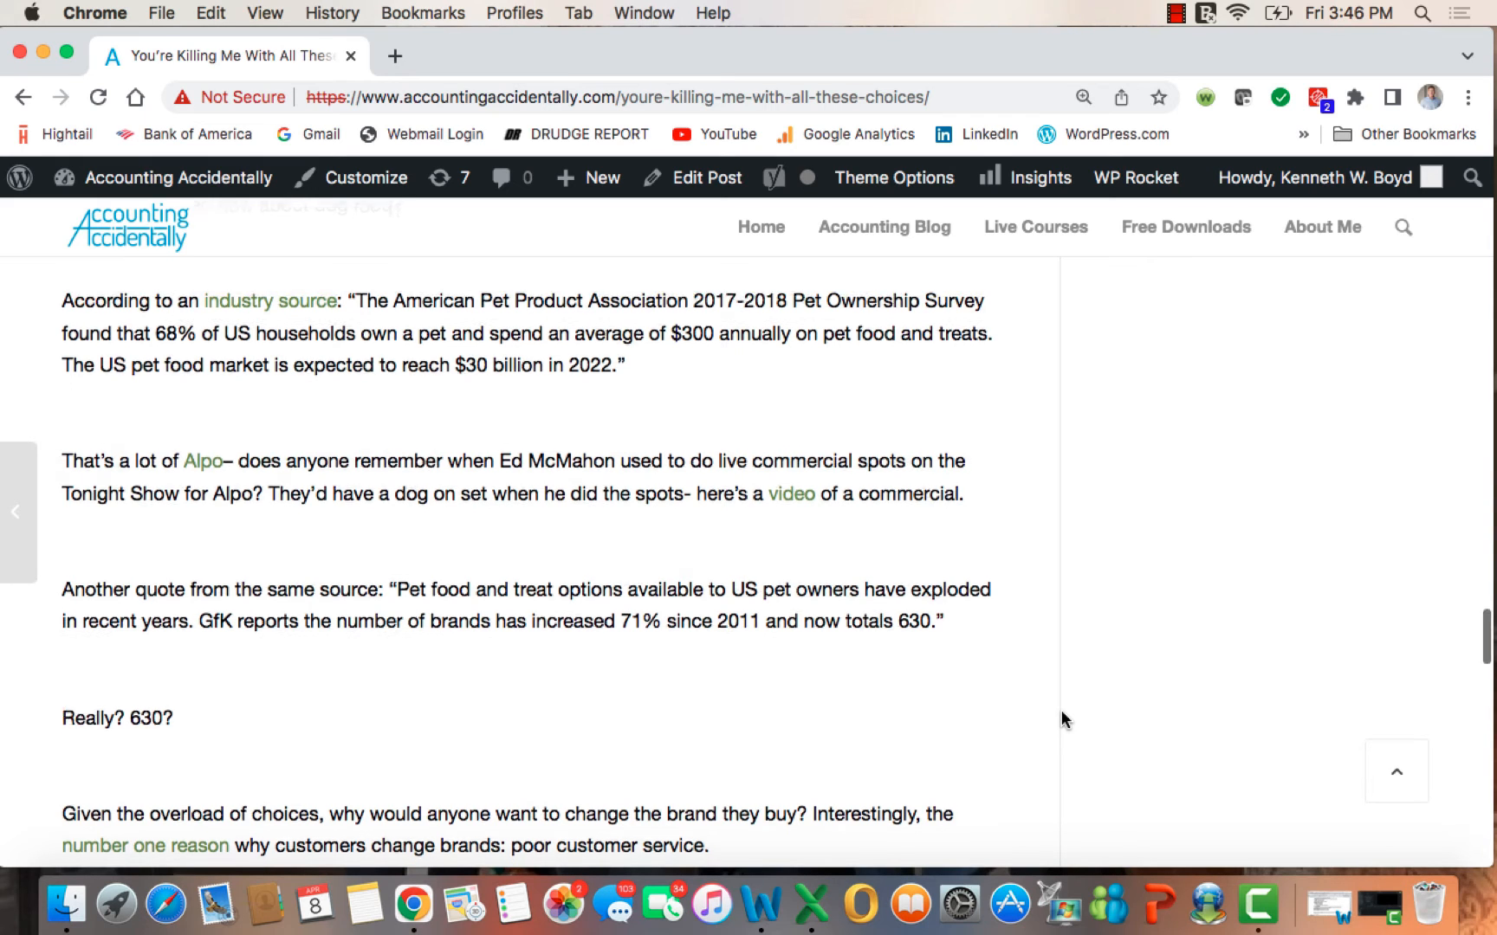
{"action": "scroll", "scroll_direction": "down", "scroll_amount": 3}
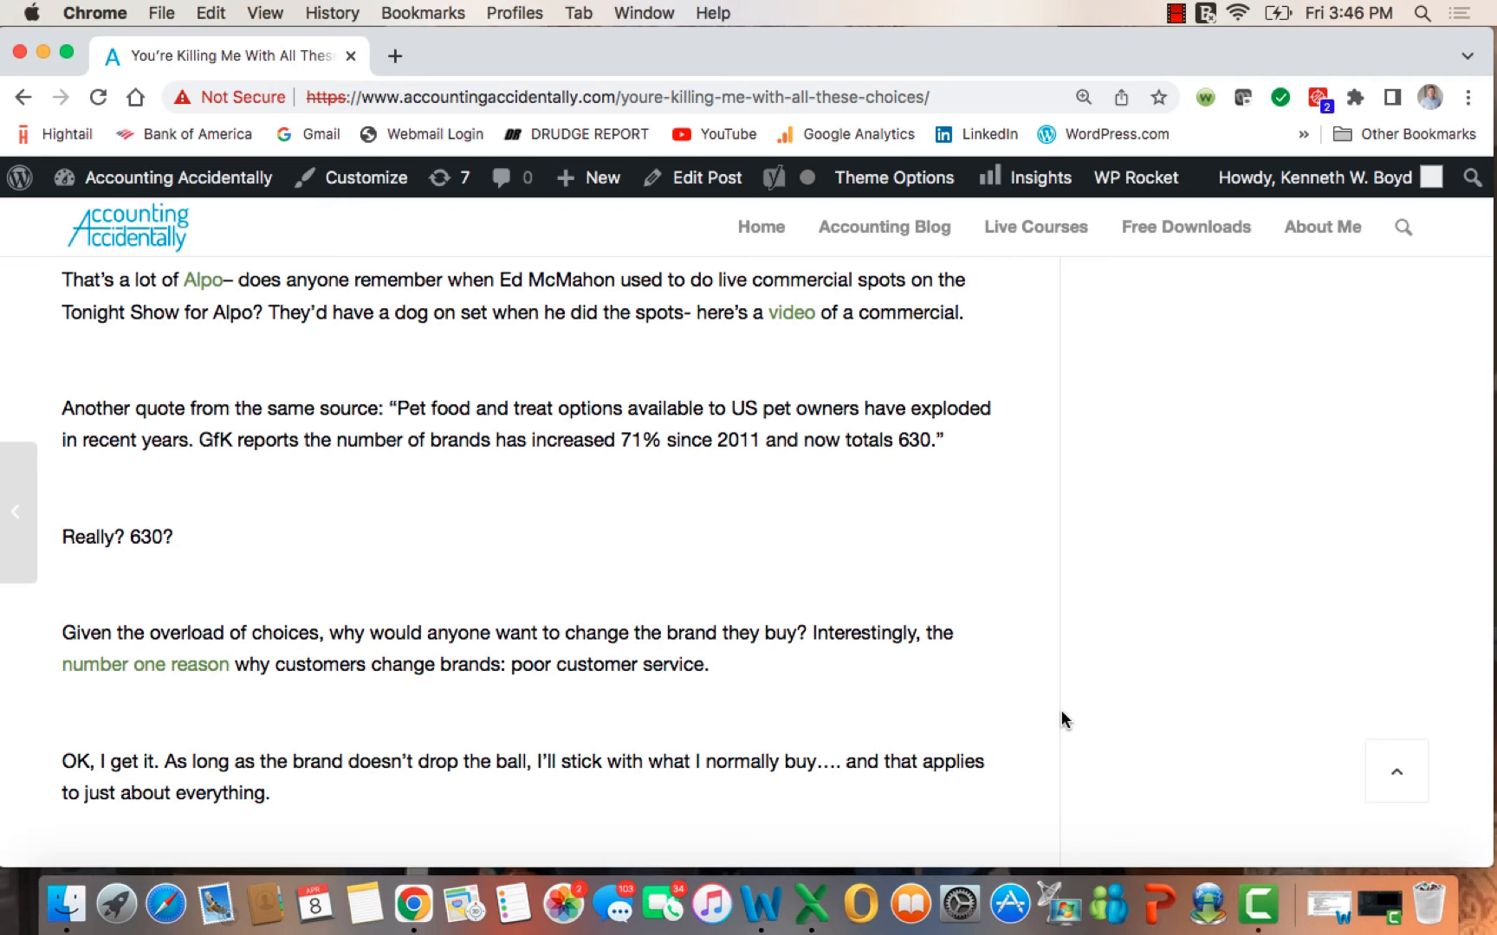
{"action": "scroll", "scroll_direction": "down", "scroll_amount": 3}
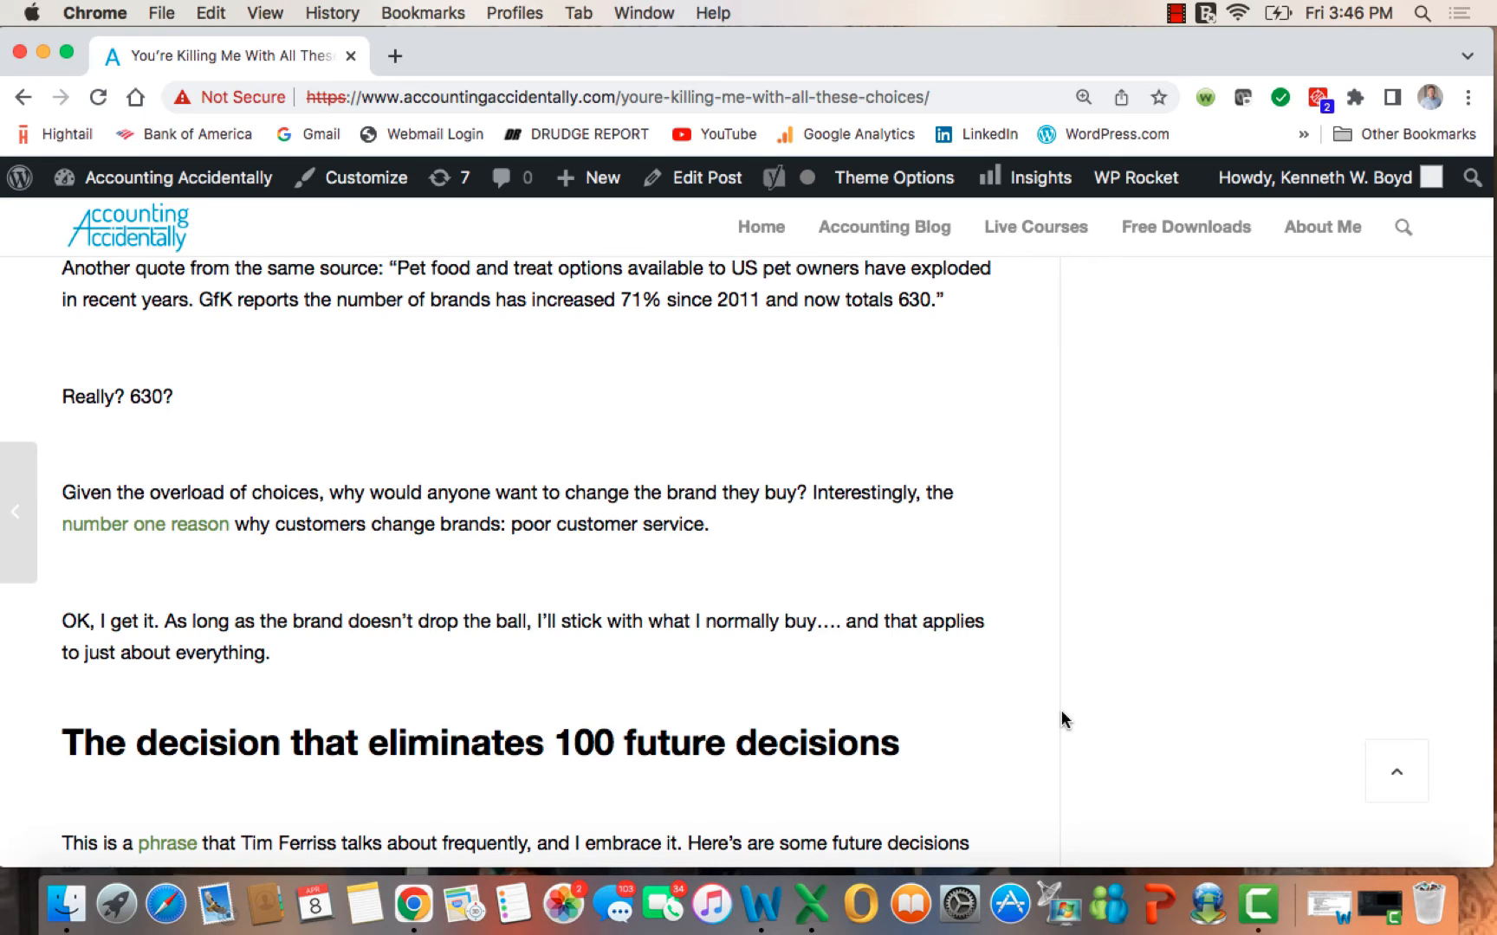
Step: Read the Tim Ferriss passage and 'Same clothes', scrolling to 'Same food'
{"action": "scroll", "scroll_direction": "down", "scroll_amount": 3}
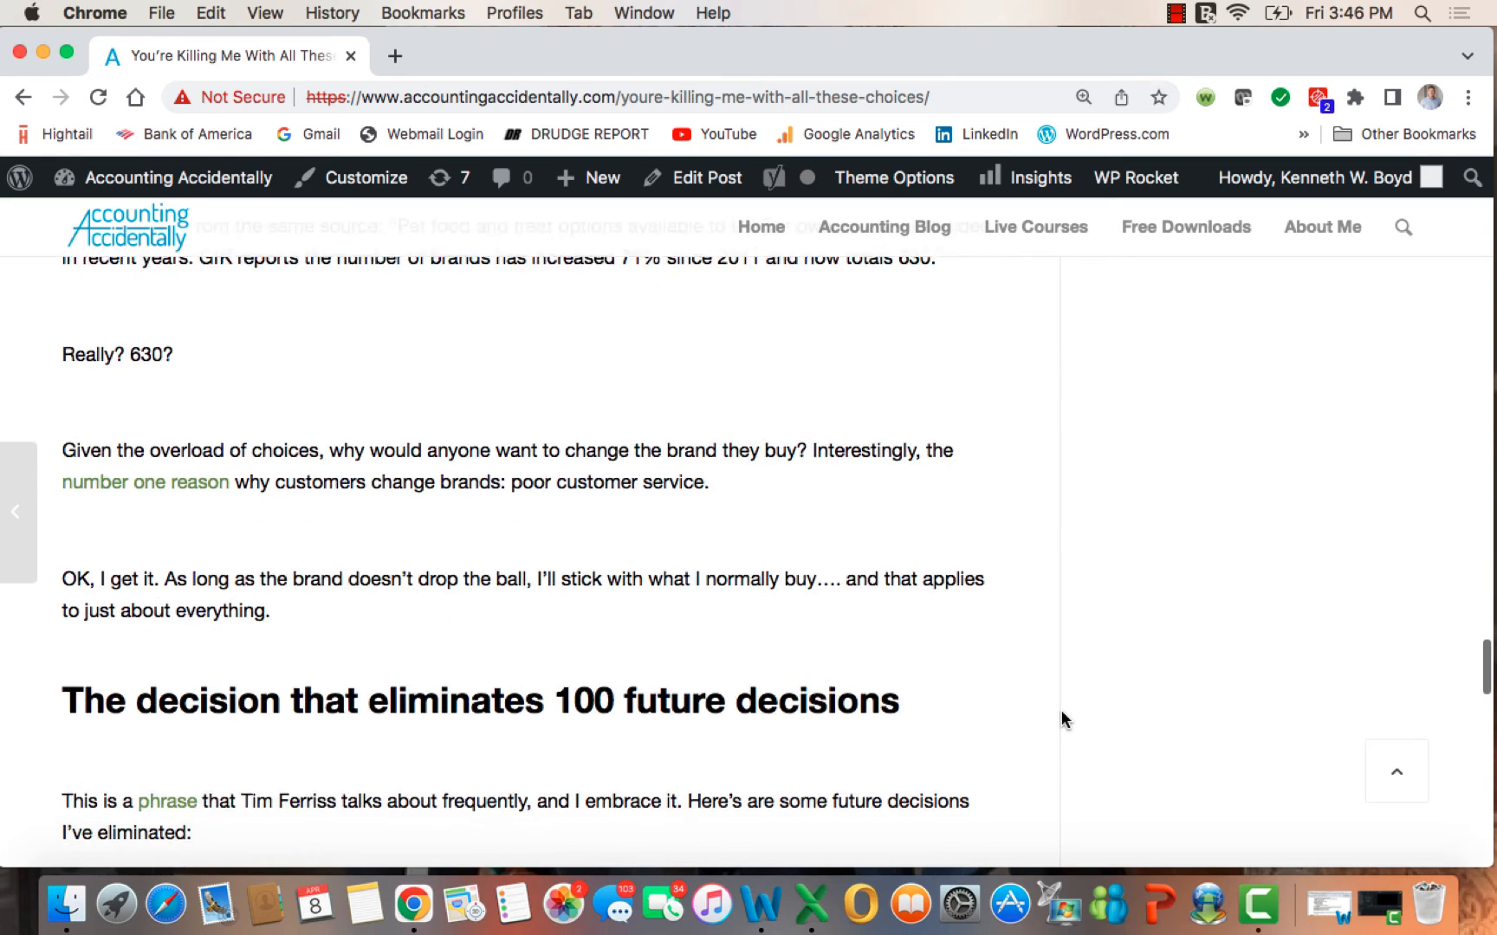
{"action": "scroll", "scroll_direction": "down", "scroll_amount": 3}
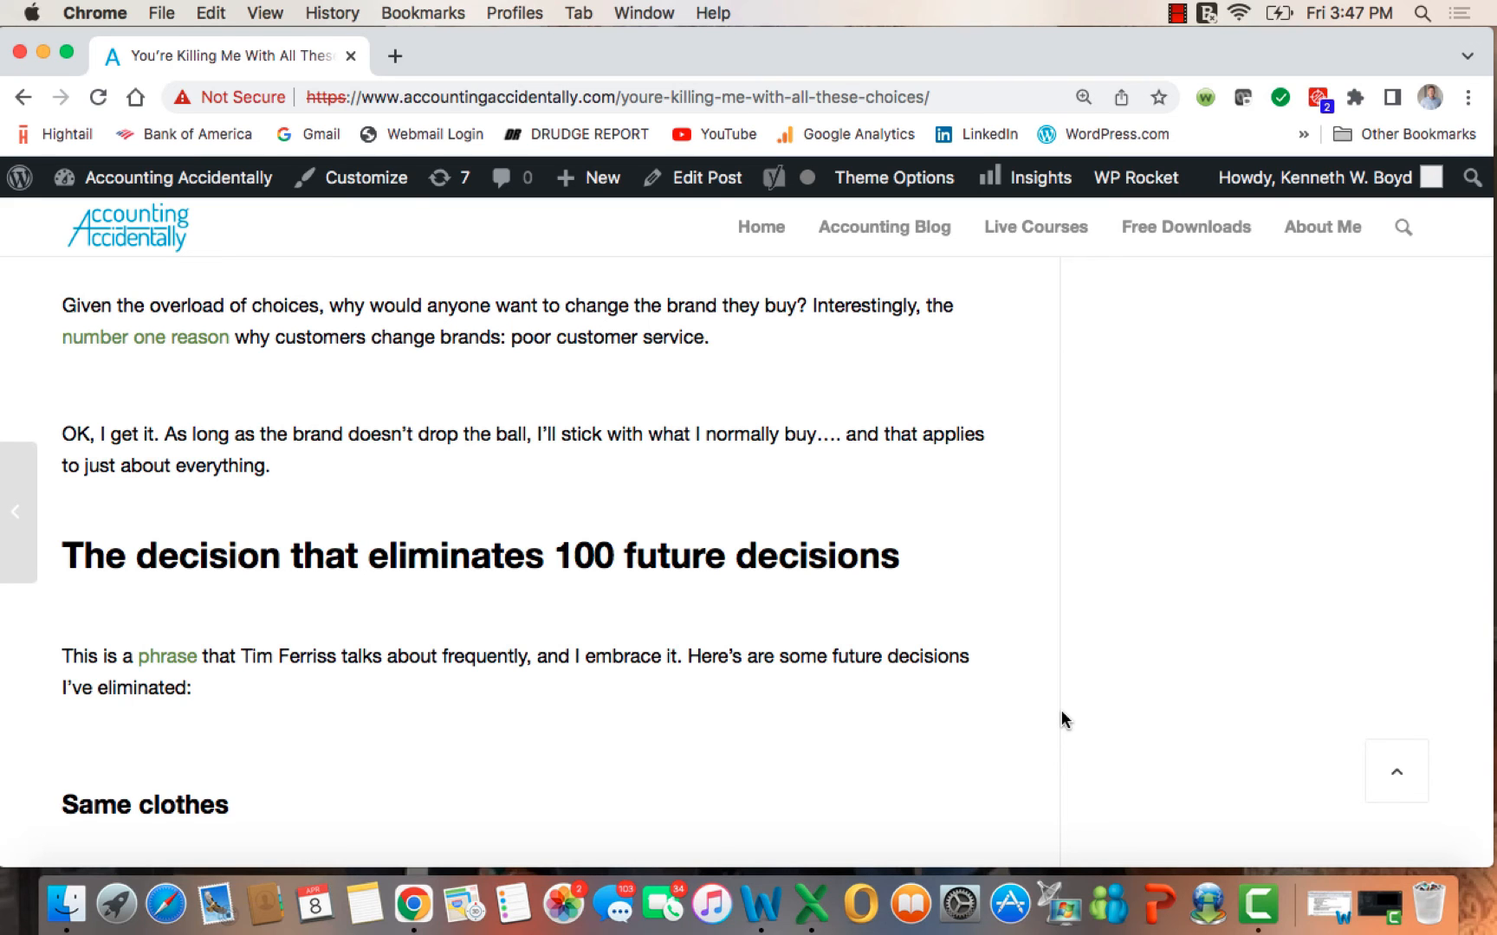
{"action": "scroll", "scroll_direction": "down", "scroll_amount": 3}
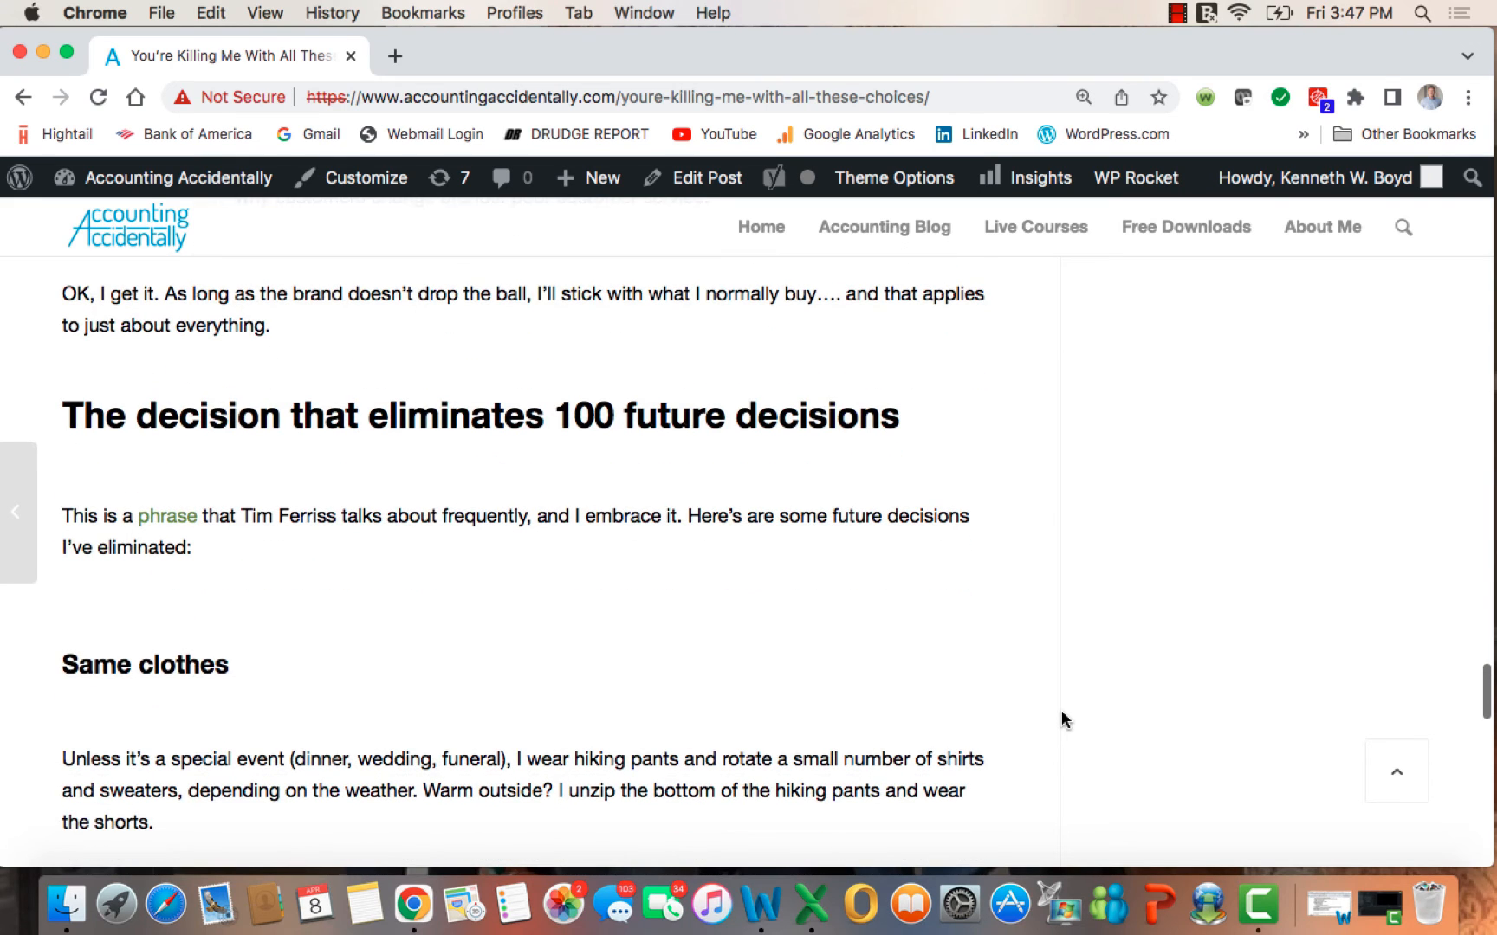
{"action": "scroll", "scroll_direction": "down", "scroll_amount": 3}
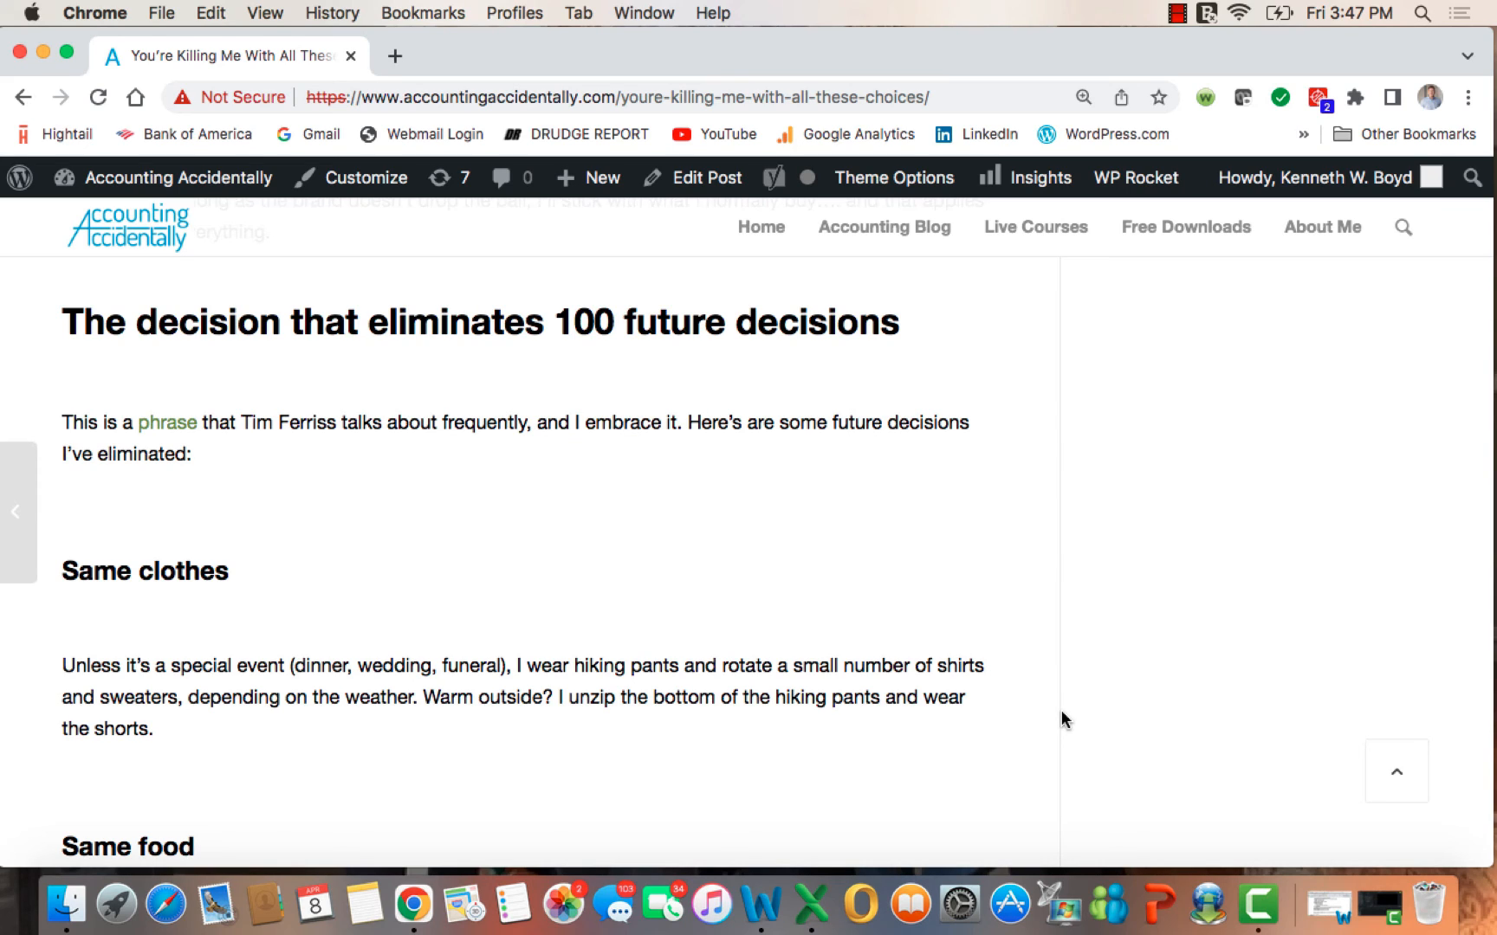
{"action": "scroll", "scroll_direction": "down", "scroll_amount": 3}
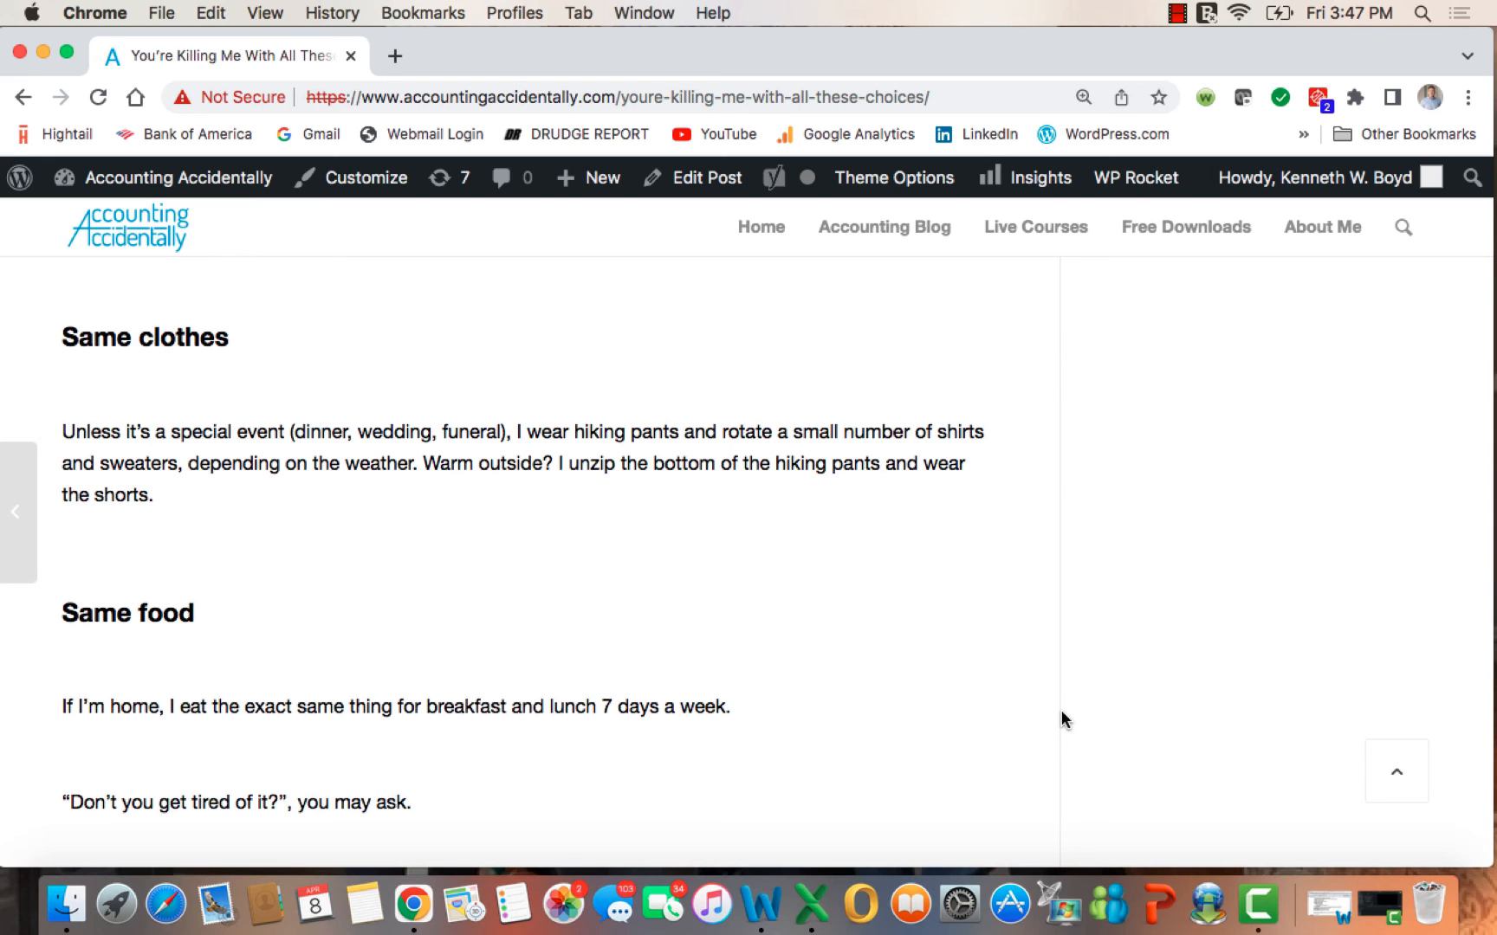
Step: Read 'Same food' and 'Food for thought' down to the Ken sign-off and image credit
{"action": "scroll", "scroll_direction": "down", "scroll_amount": 3}
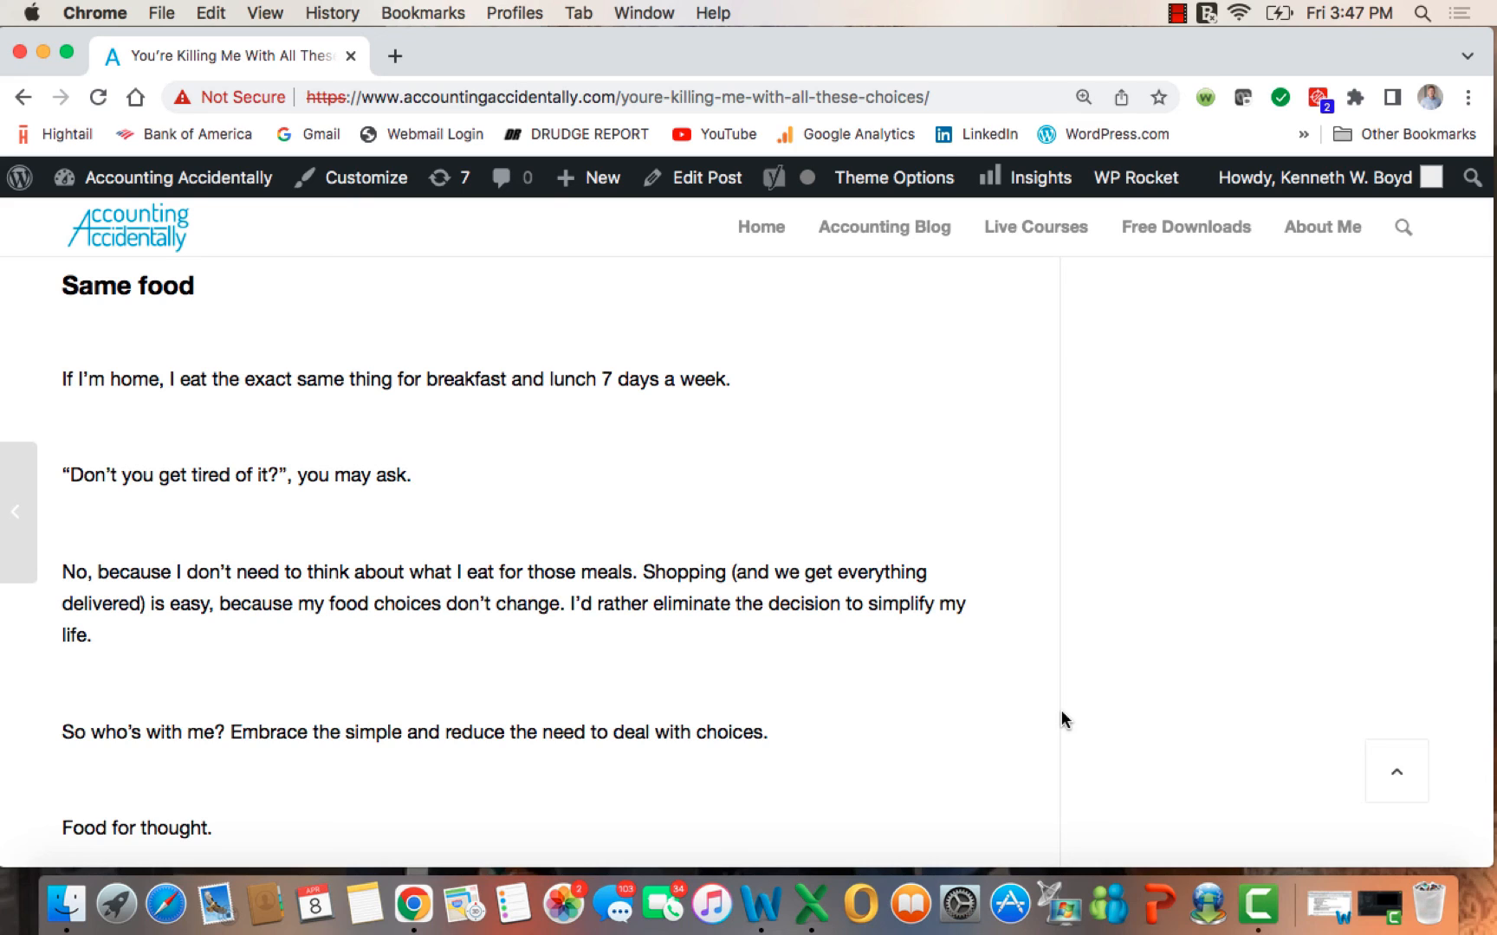
{"action": "scroll", "scroll_direction": "down", "scroll_amount": 3}
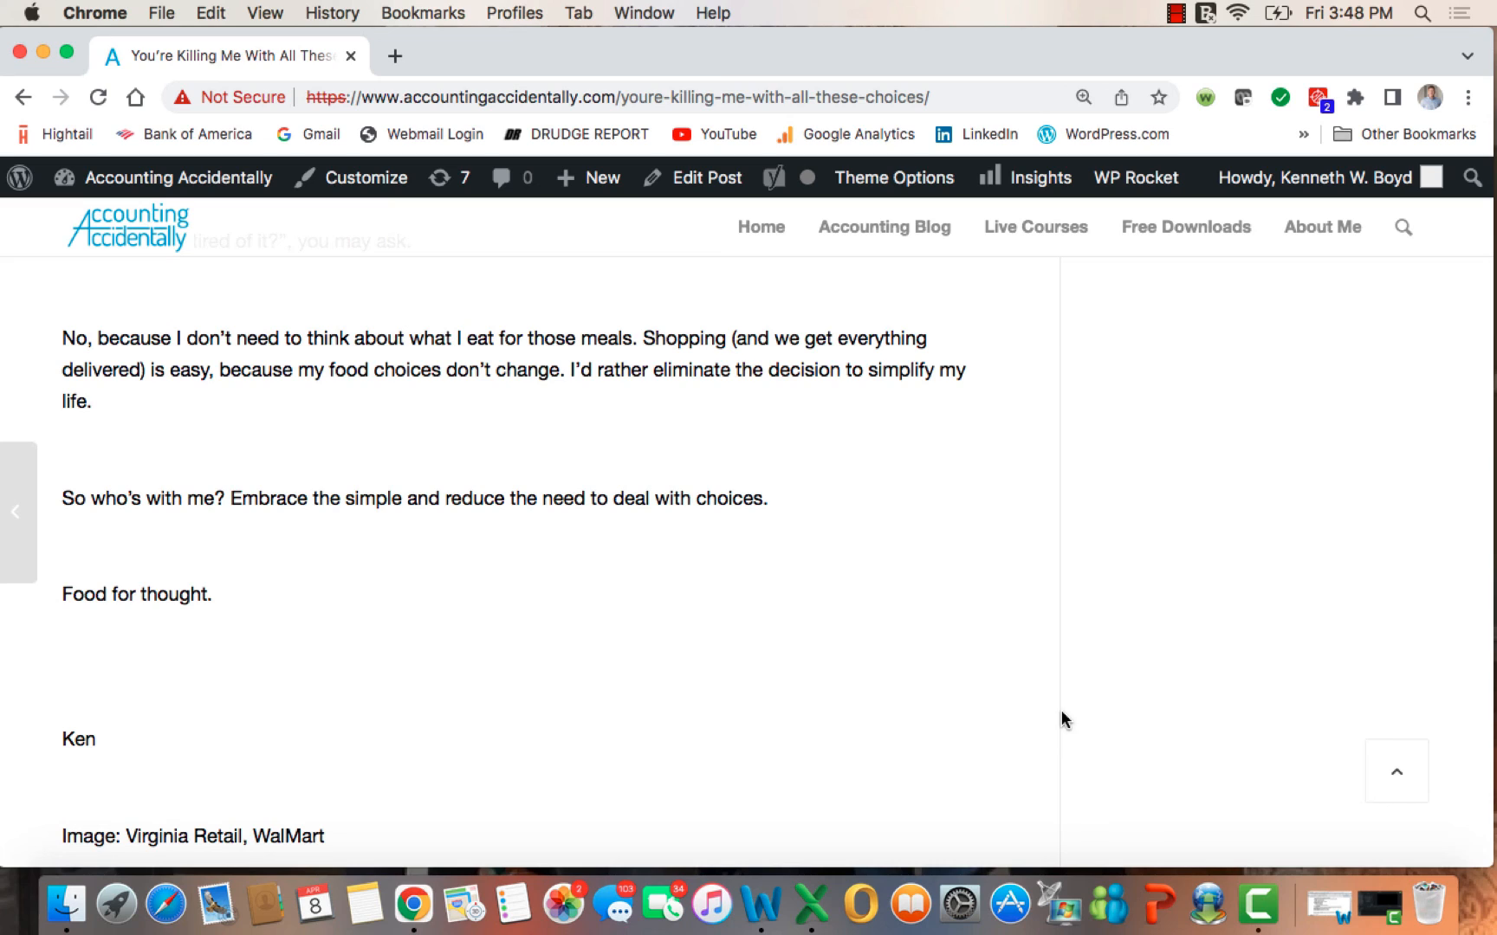
{"action": "mouse_move", "coordinate": [1171, 290]}
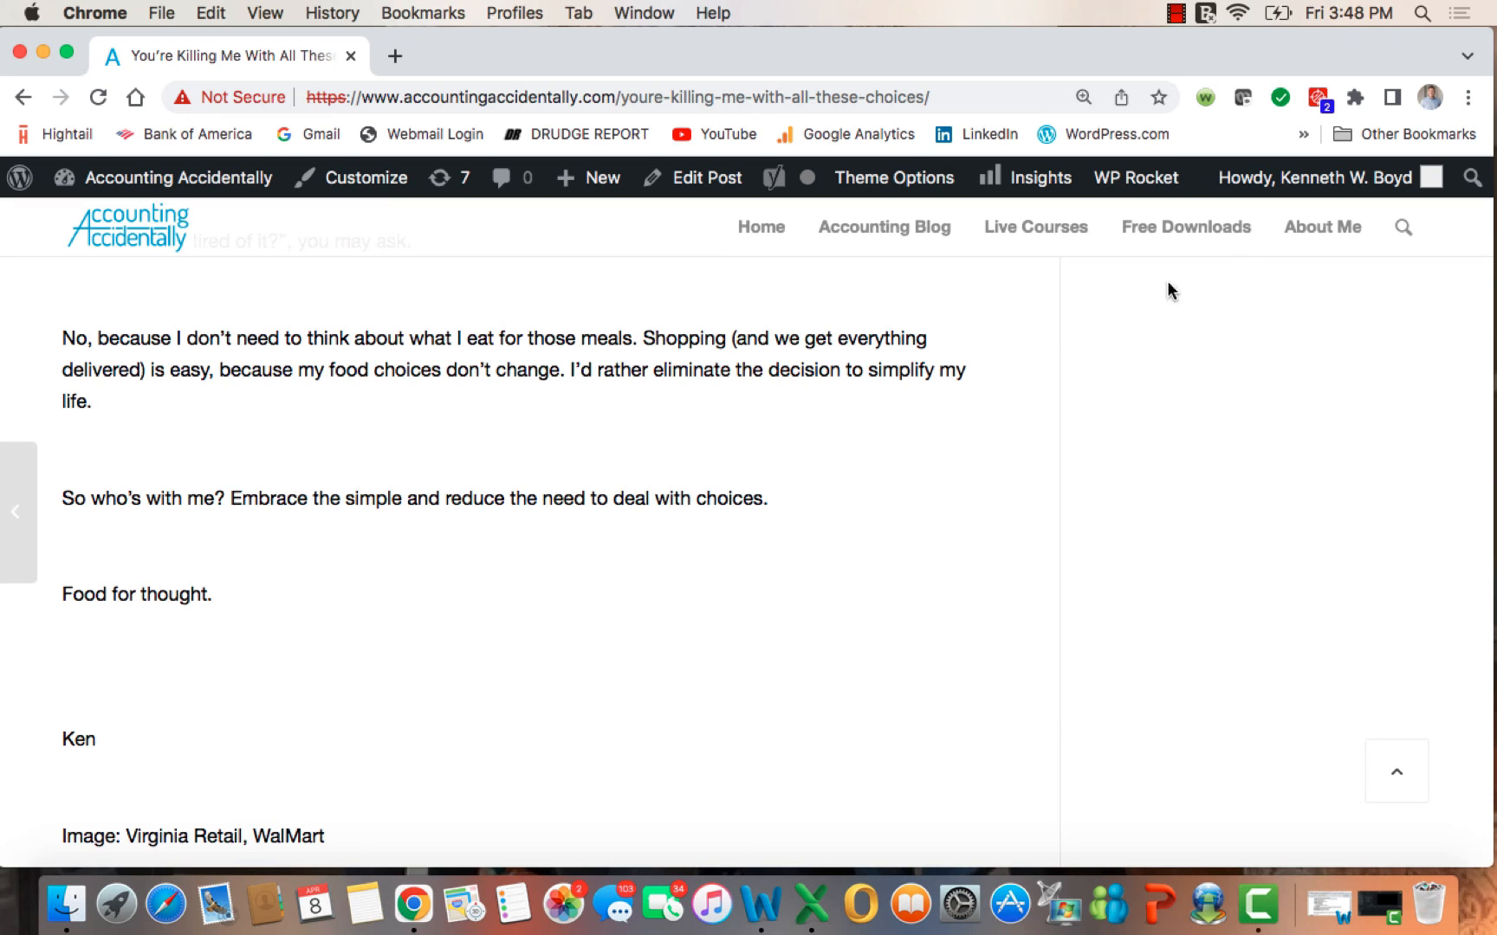
{"action": "left_click", "coordinate": [1177, 12]}
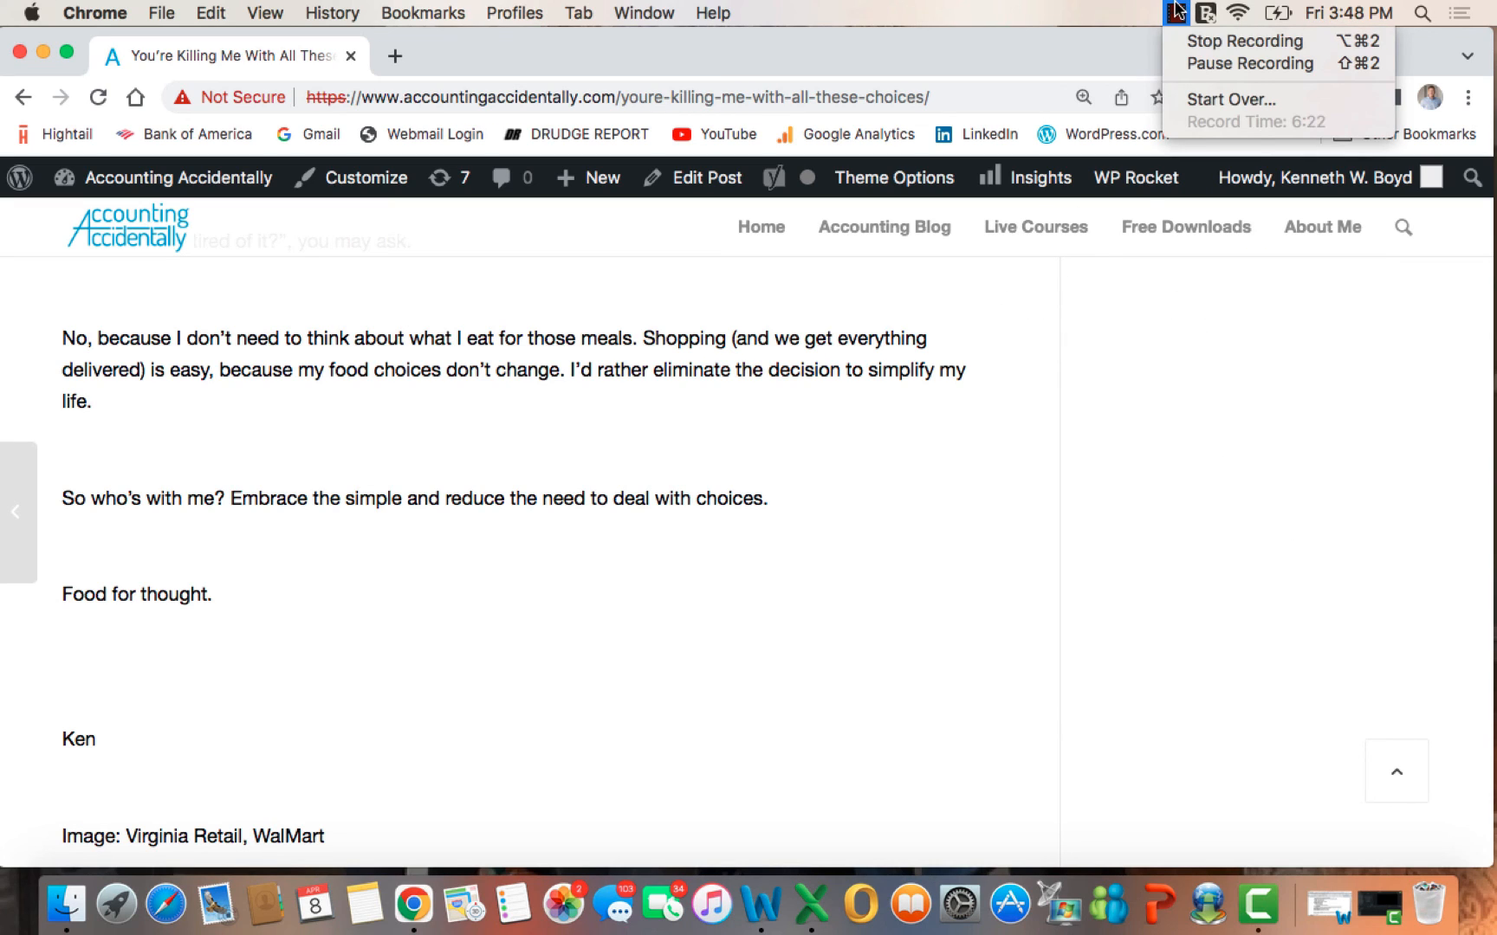